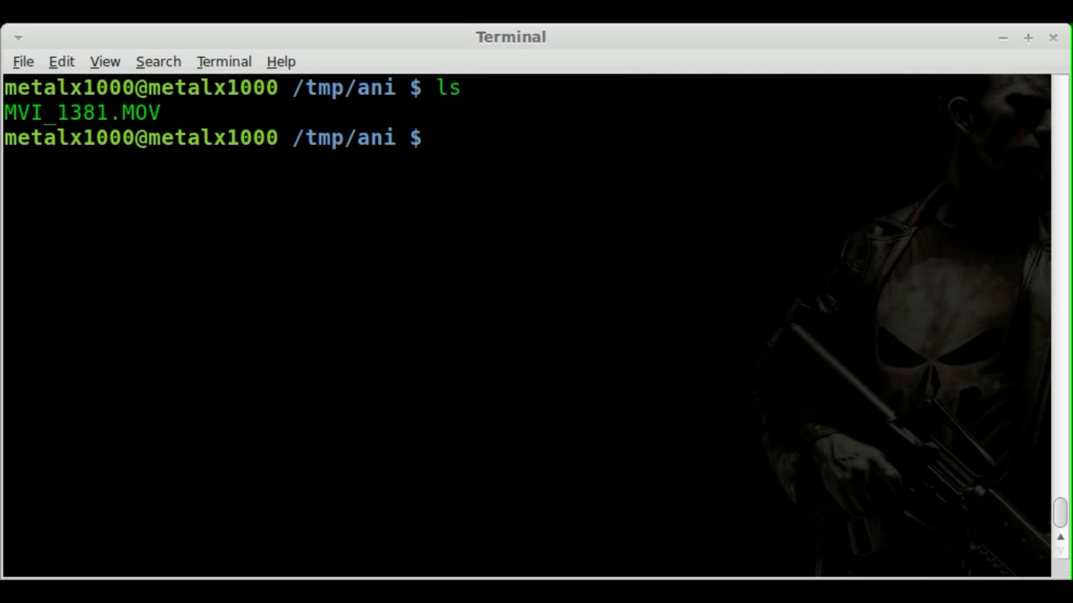
Type ffmpeg -i MVI_1381.MOV video%4d.jpg at the prompt without running it
type("fmpeg")
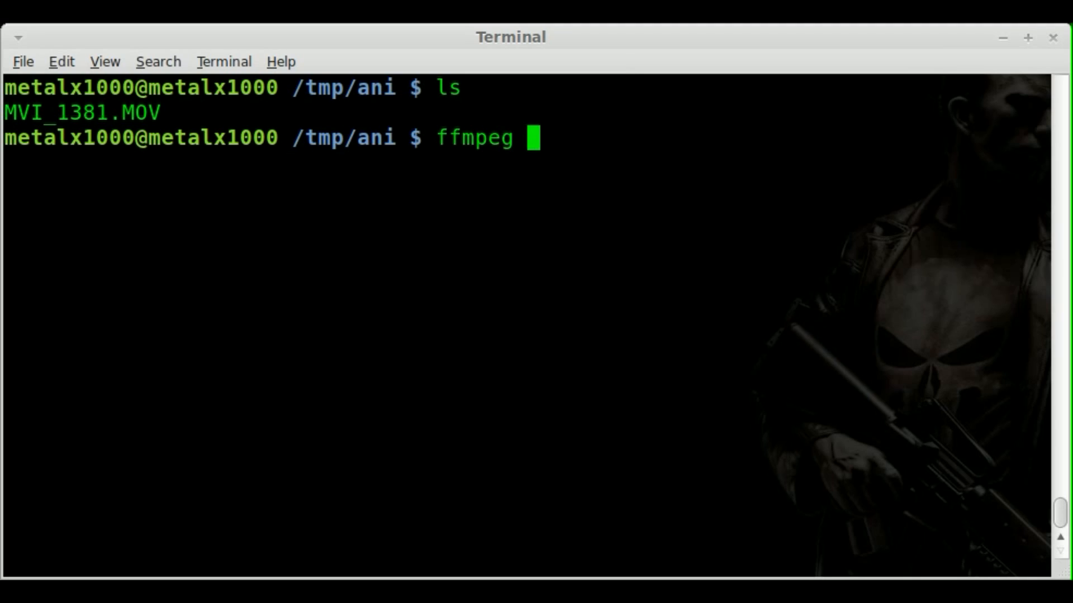
type("-i")
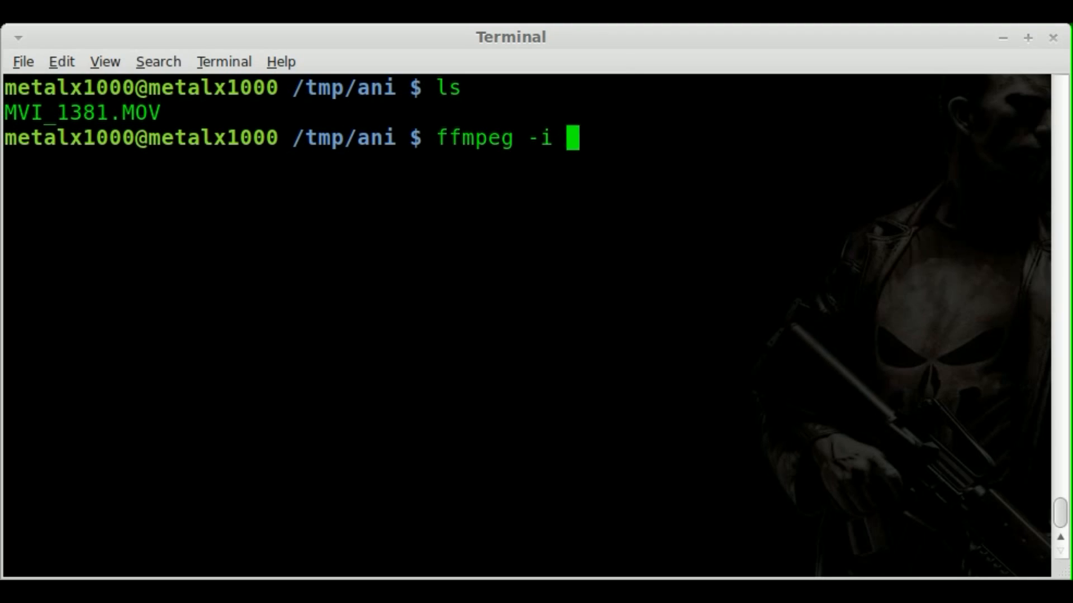
type("MVI_1381.MOV vide")
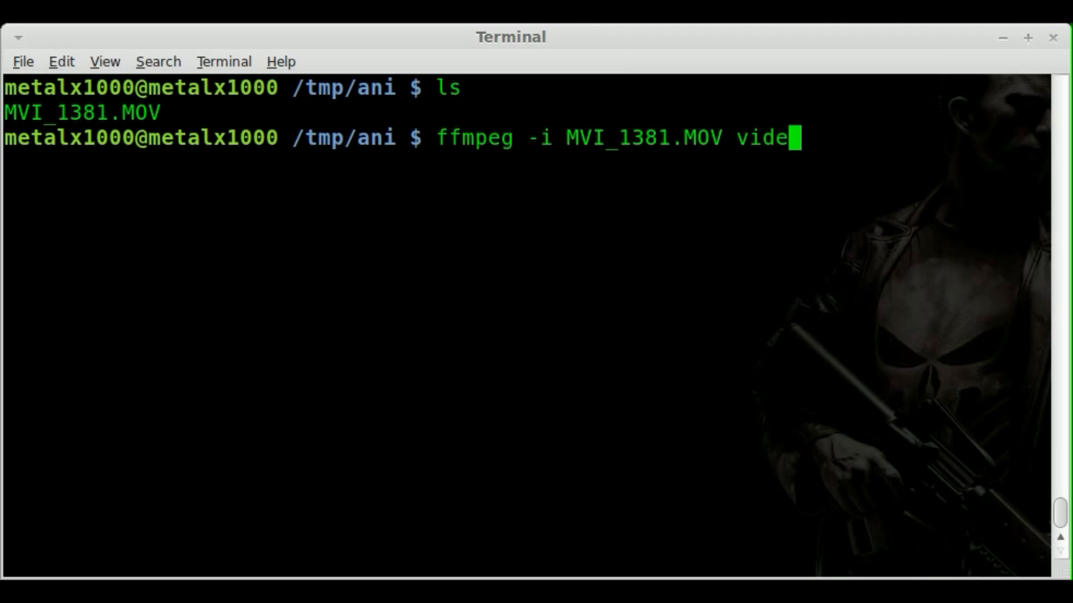
type("o%4")
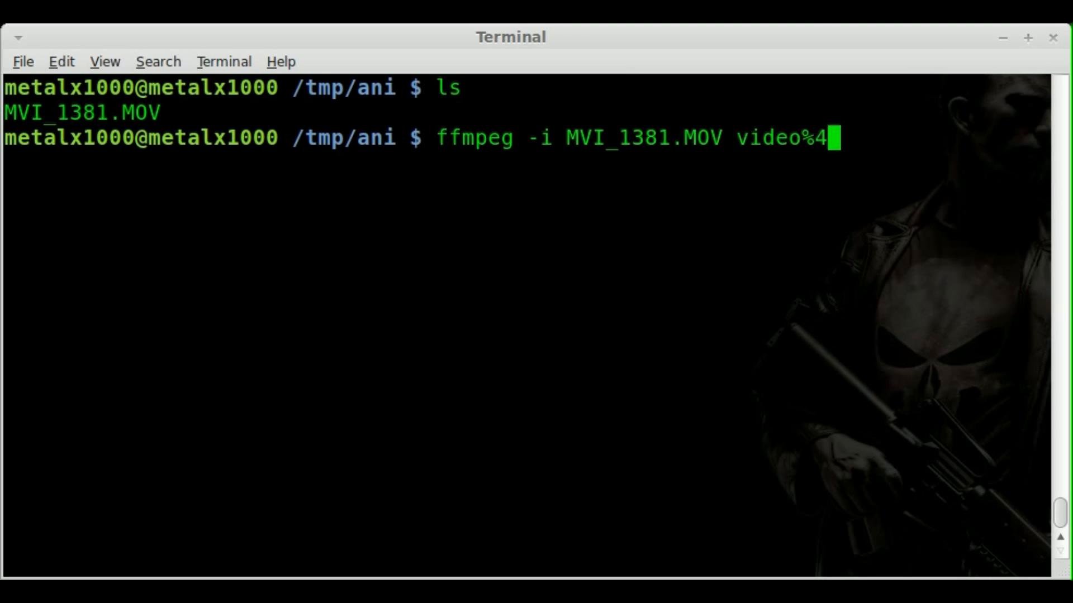
type("d.jpg")
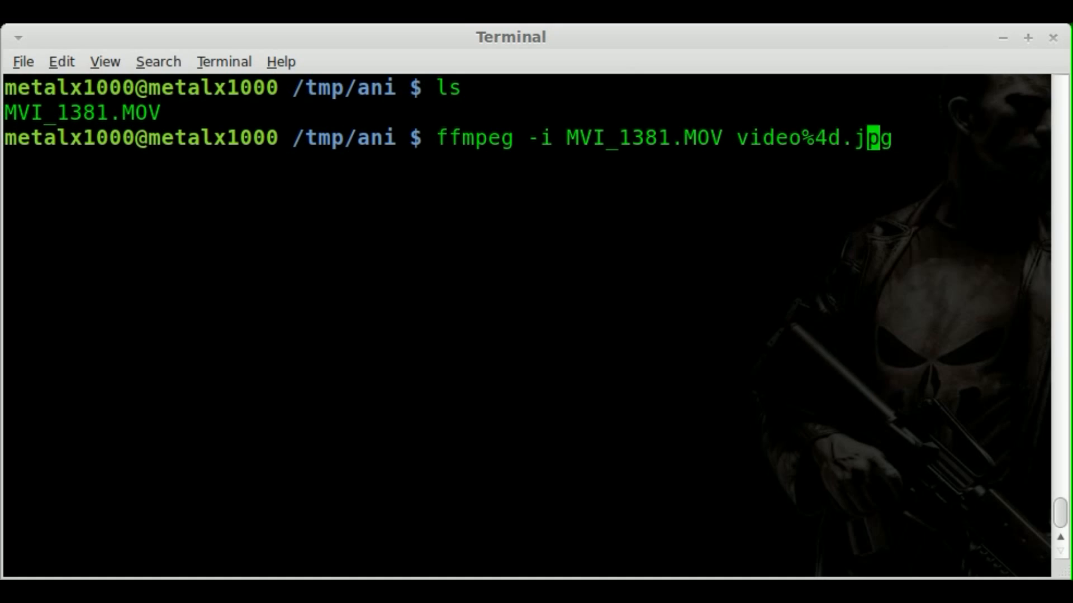
key("Home")
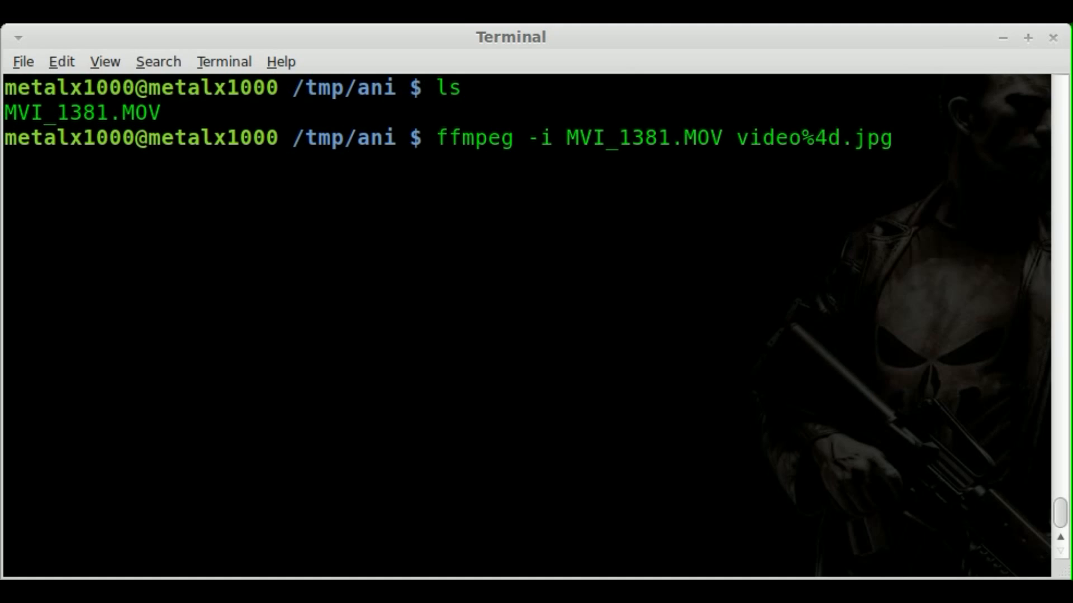
Insert the size option -s 480x250 before video%4d.jpg in the ffmpeg command
type("-s")
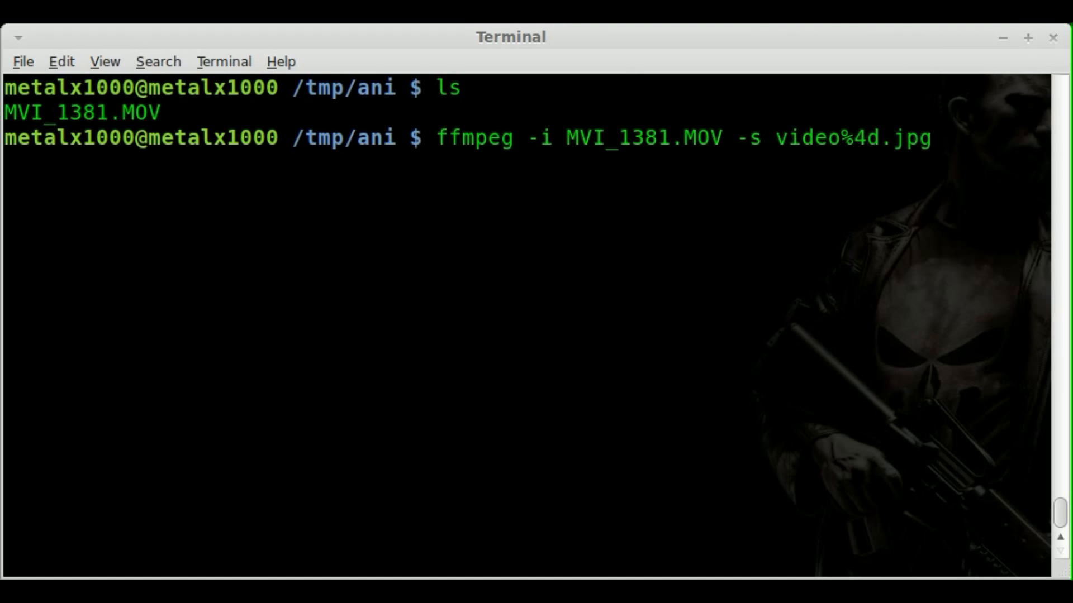
type("480")
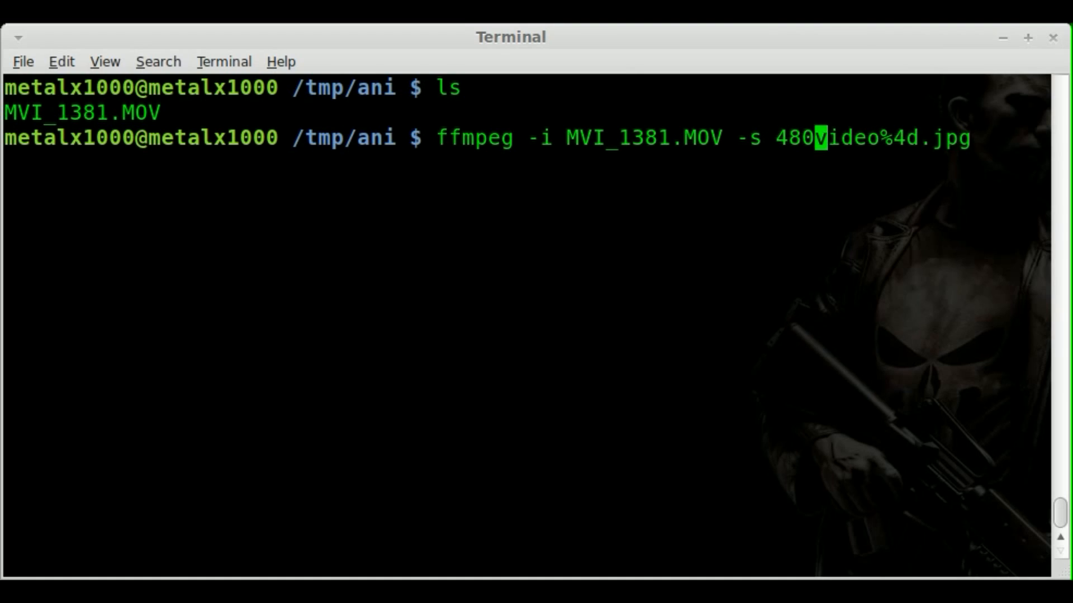
type("x250")
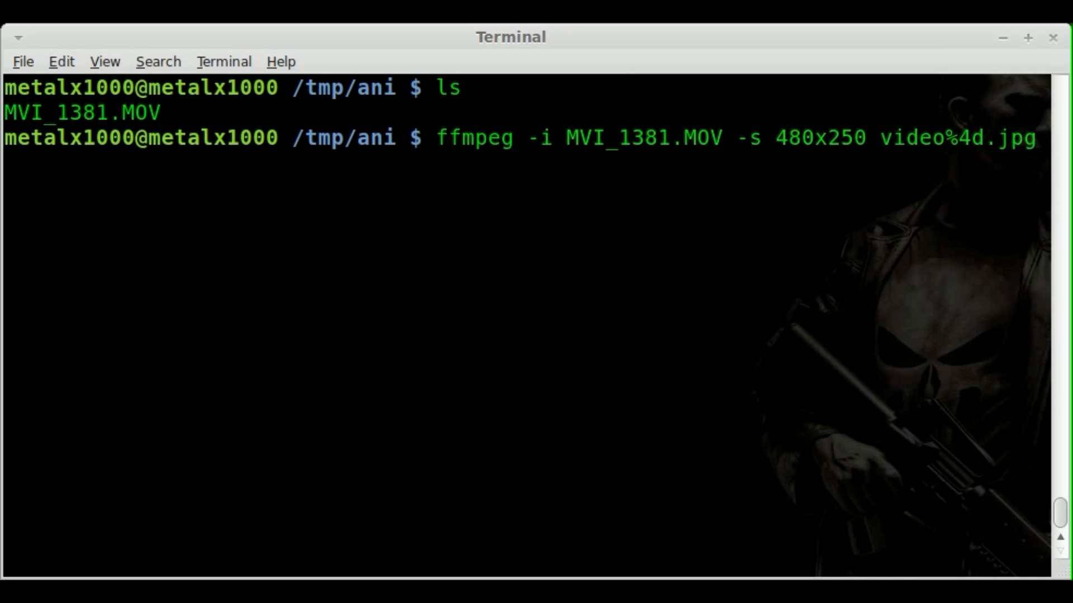
left_click(741, 138)
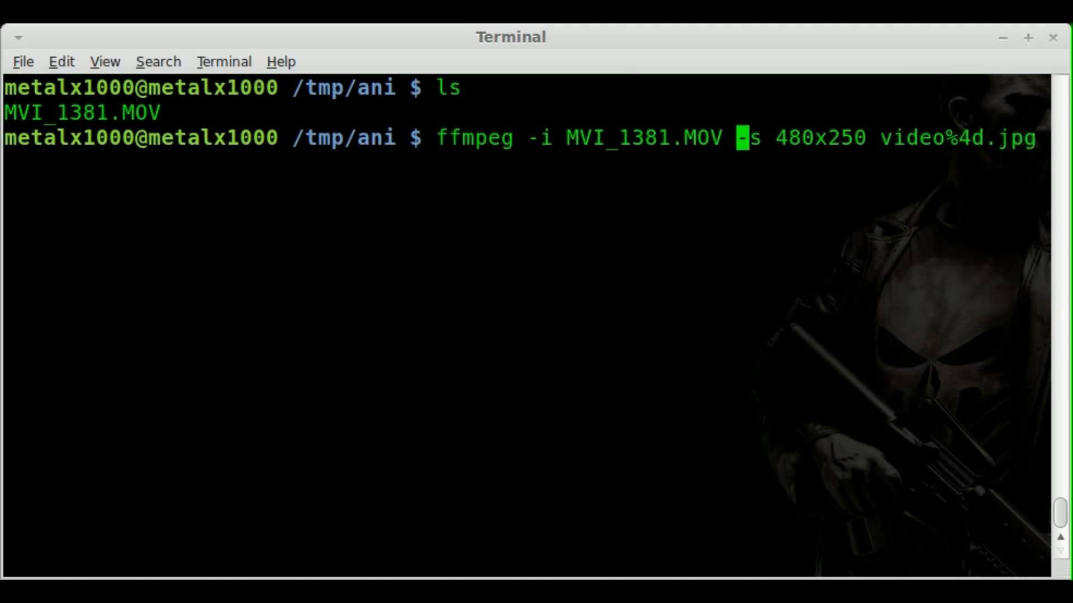
Add -r 10 and run ffmpeg, extracting 106 frames at 10 fps
type("-r 1-")
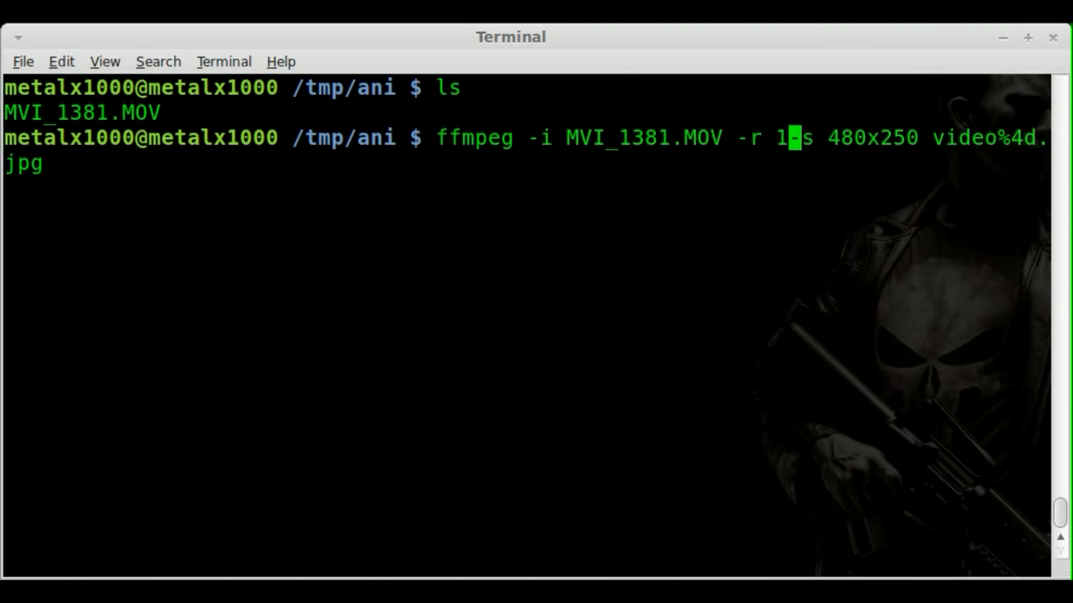
type("0")
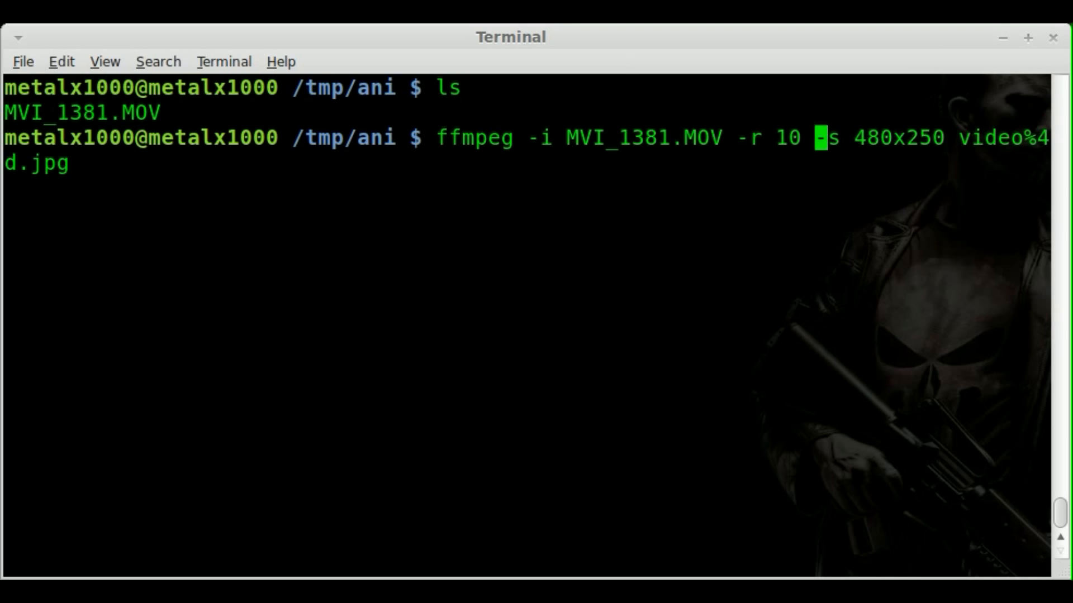
key("Return")
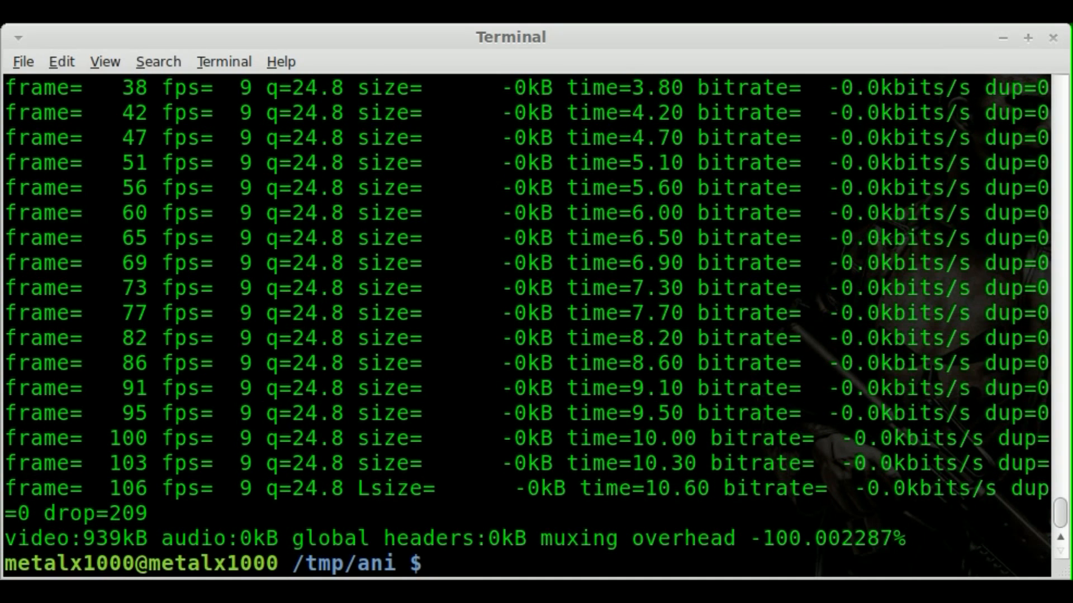
List the frames with ls and count them with ls|wc, showing 107 entries
type("ls")
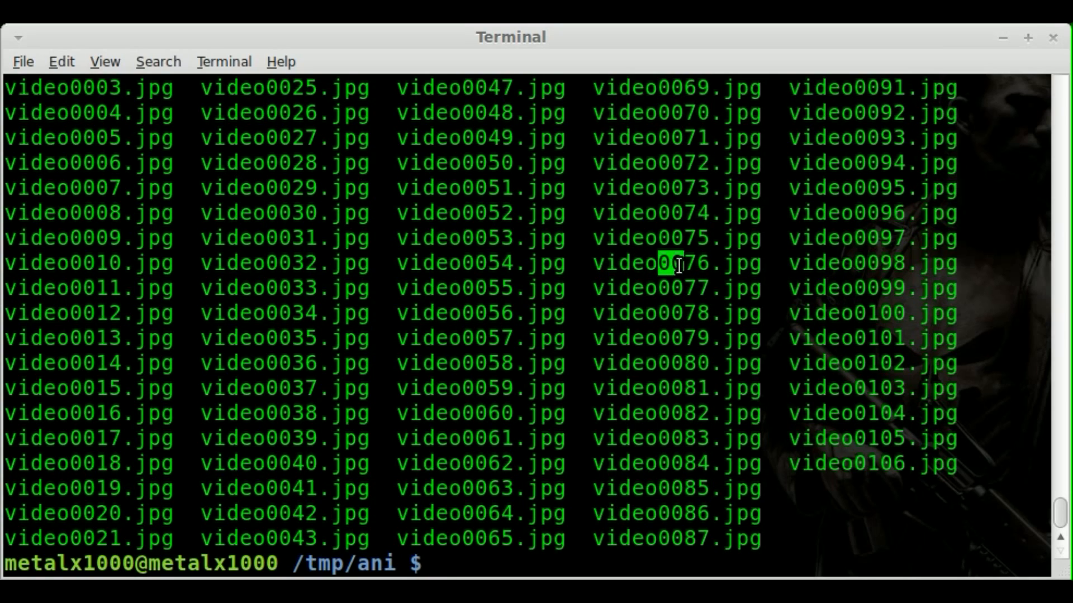
mouse_move(758, 251)
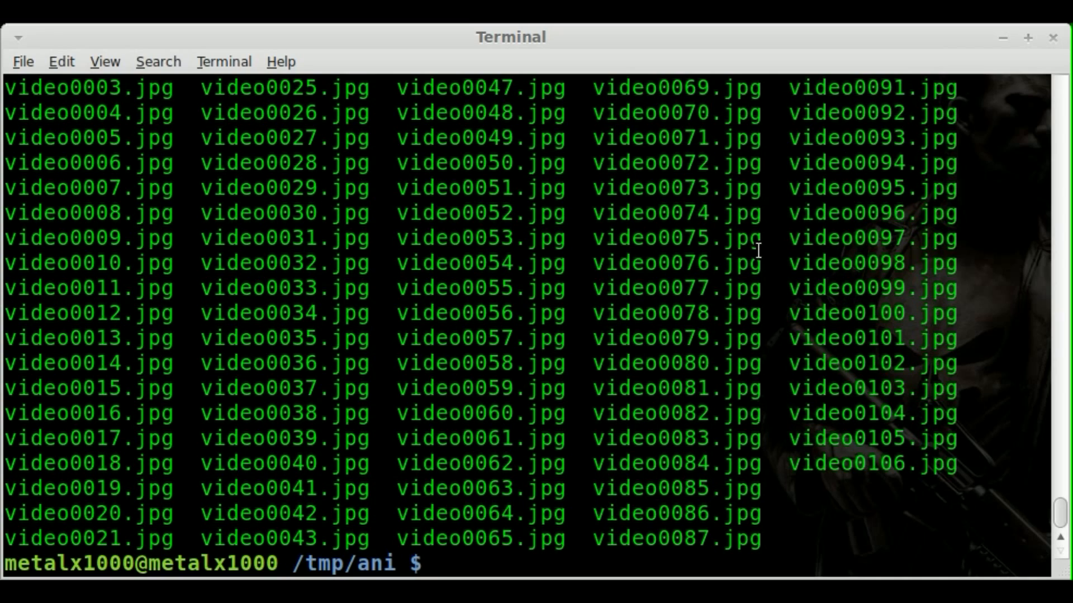
type("ls")
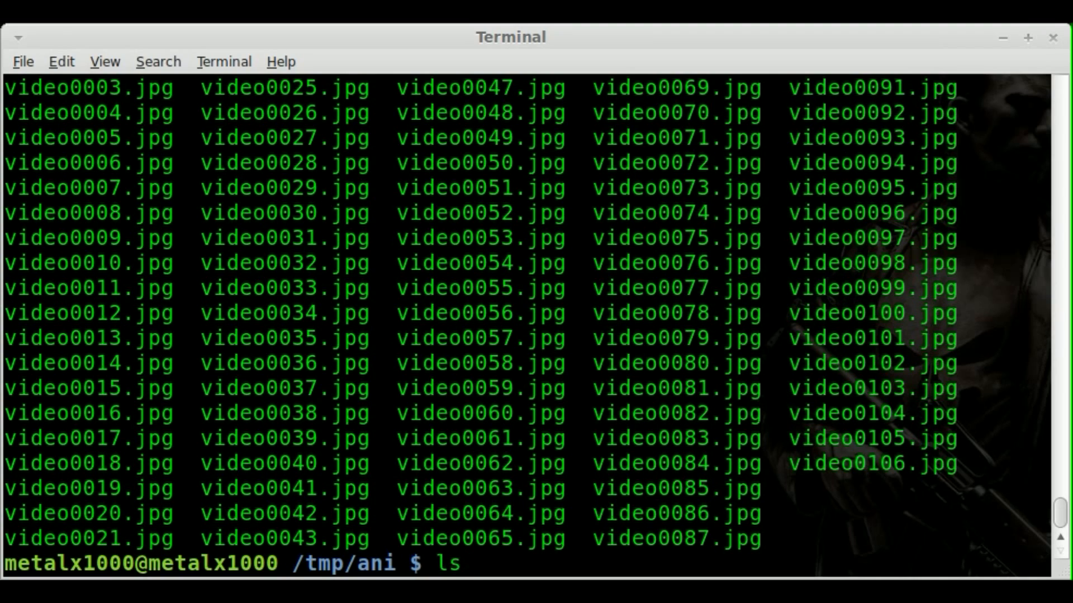
type("|wc")
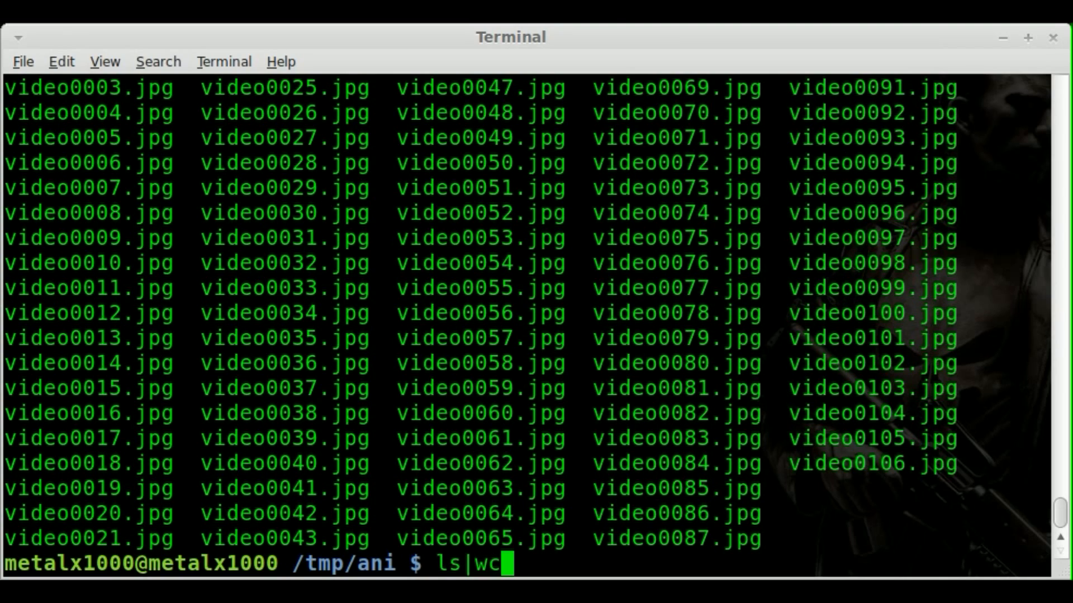
key("Return")
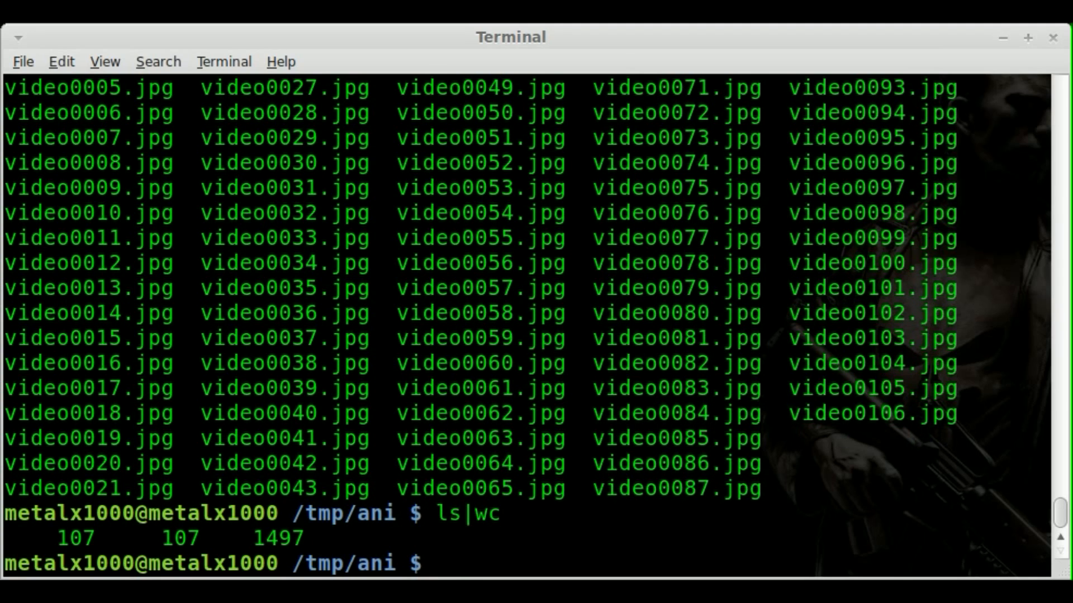
mouse_move(258, 405)
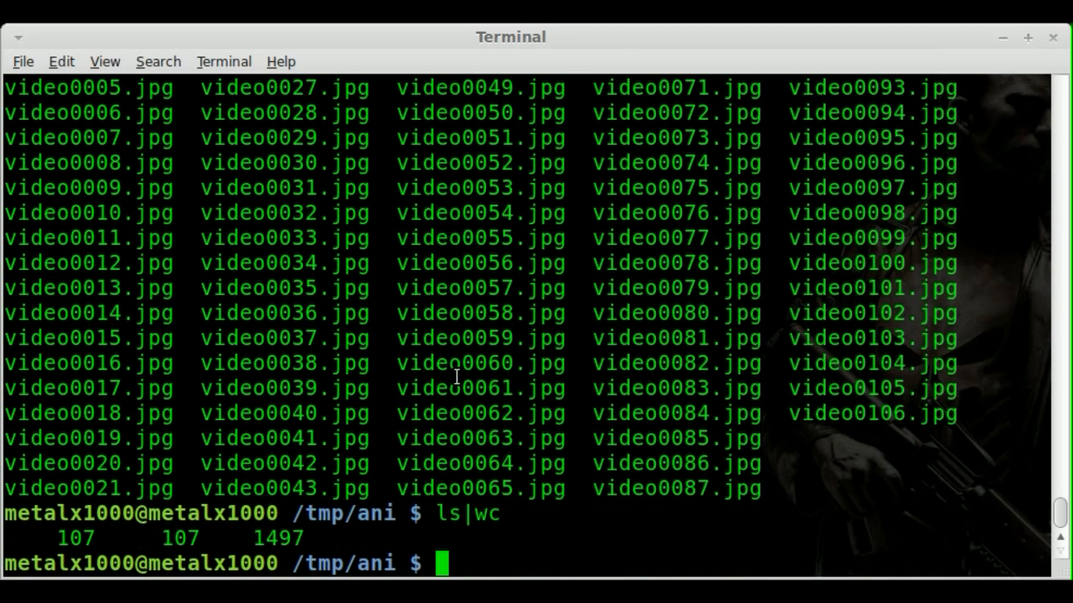
mouse_move(705, 362)
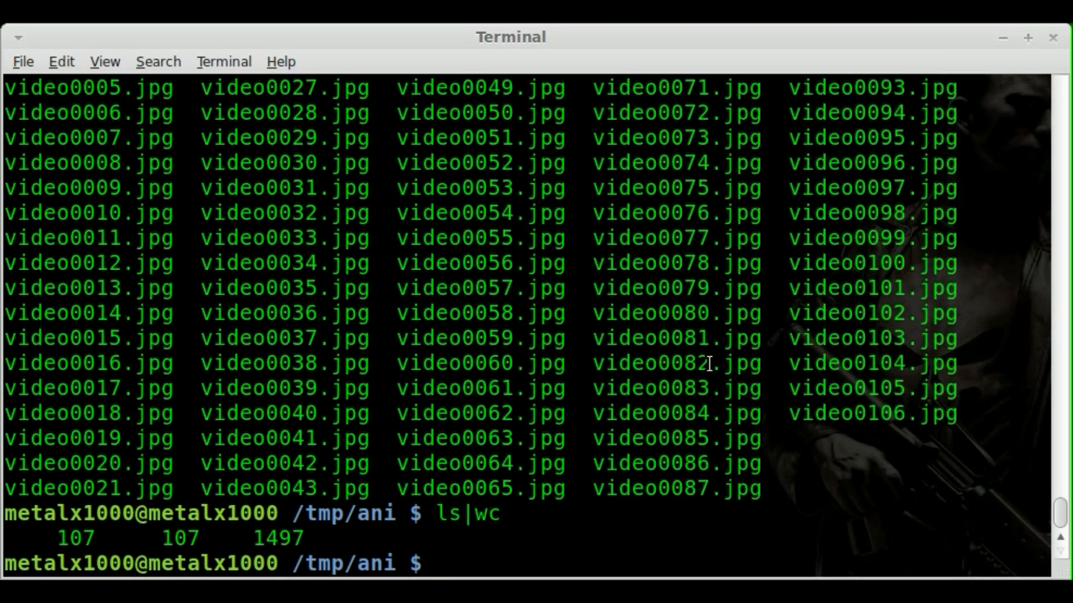
mouse_move(701, 393)
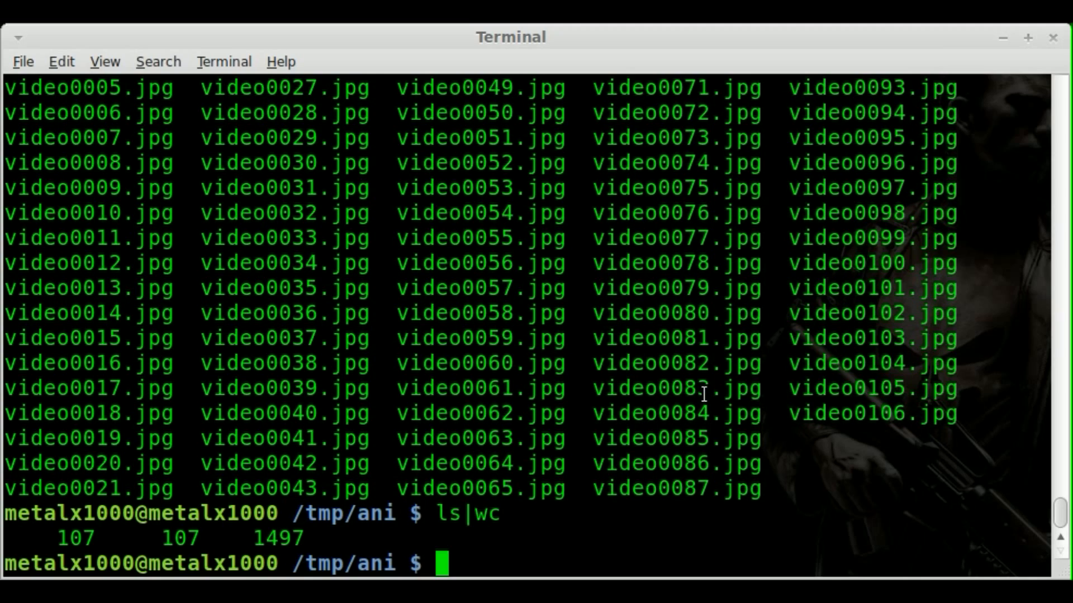
Play all frames with animate *.jpg, then close the preview window
type("a")
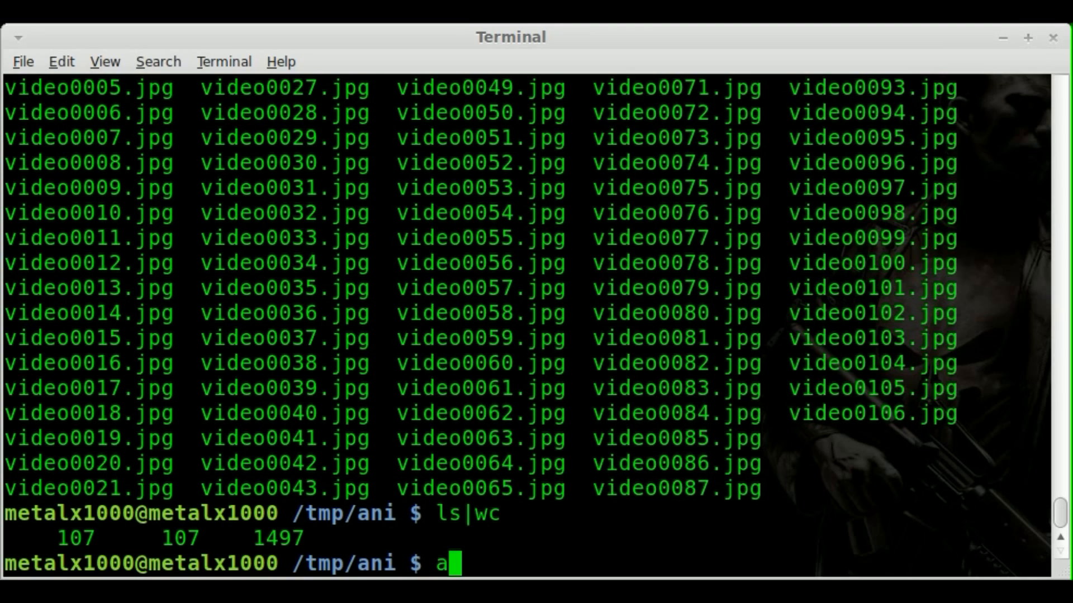
type("nimate")
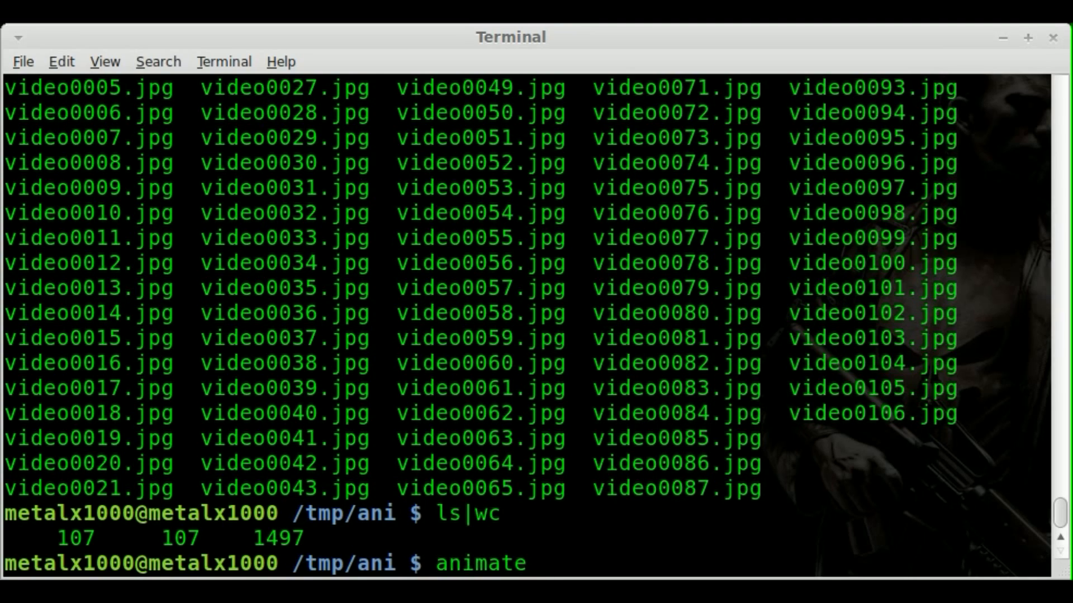
mouse_move(540, 564)
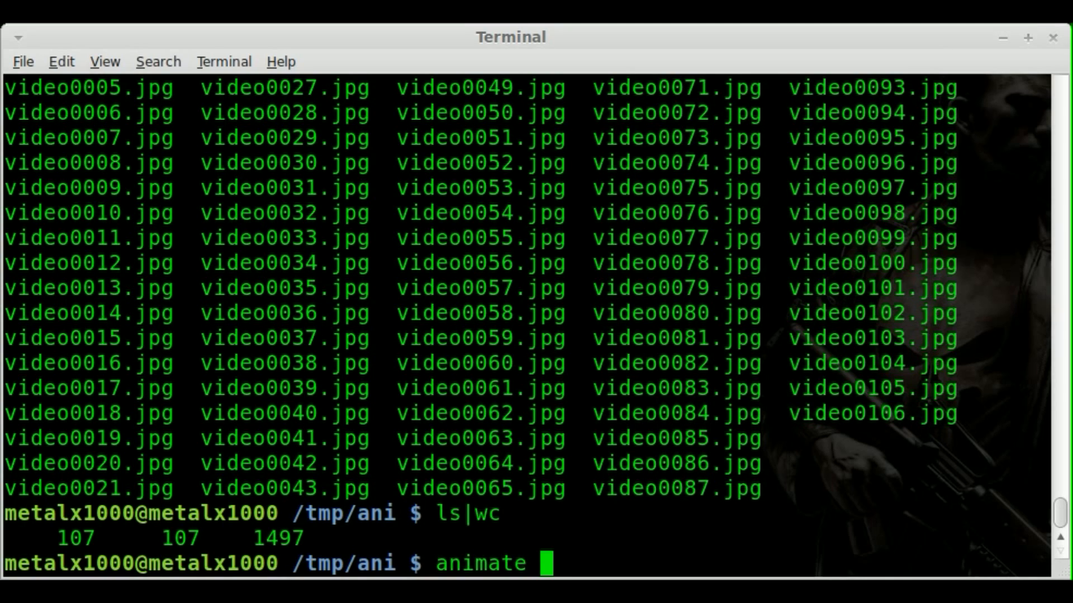
type("*")
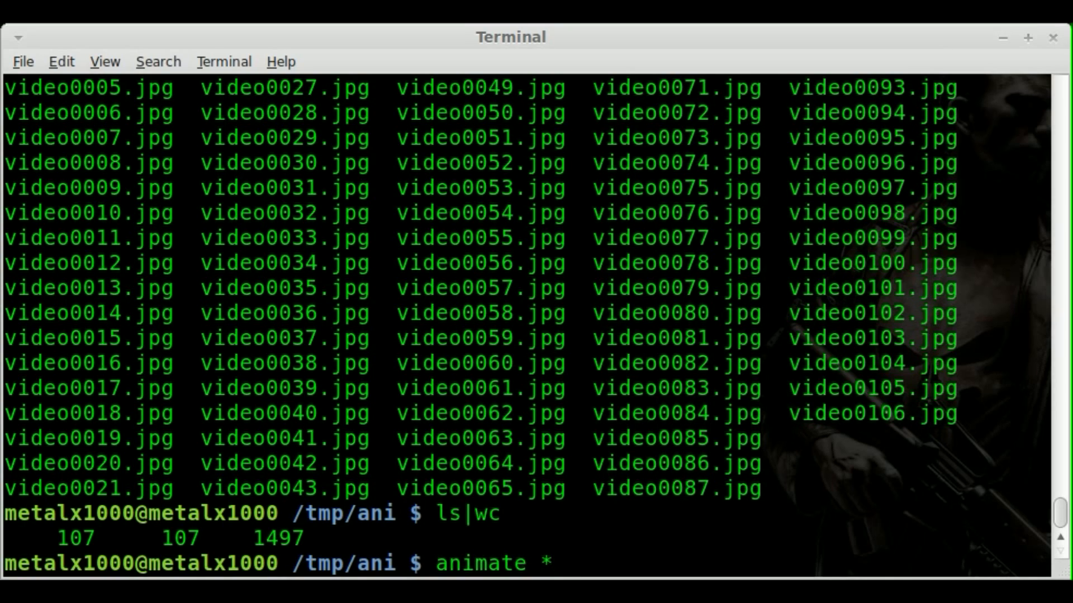
type(".jpg")
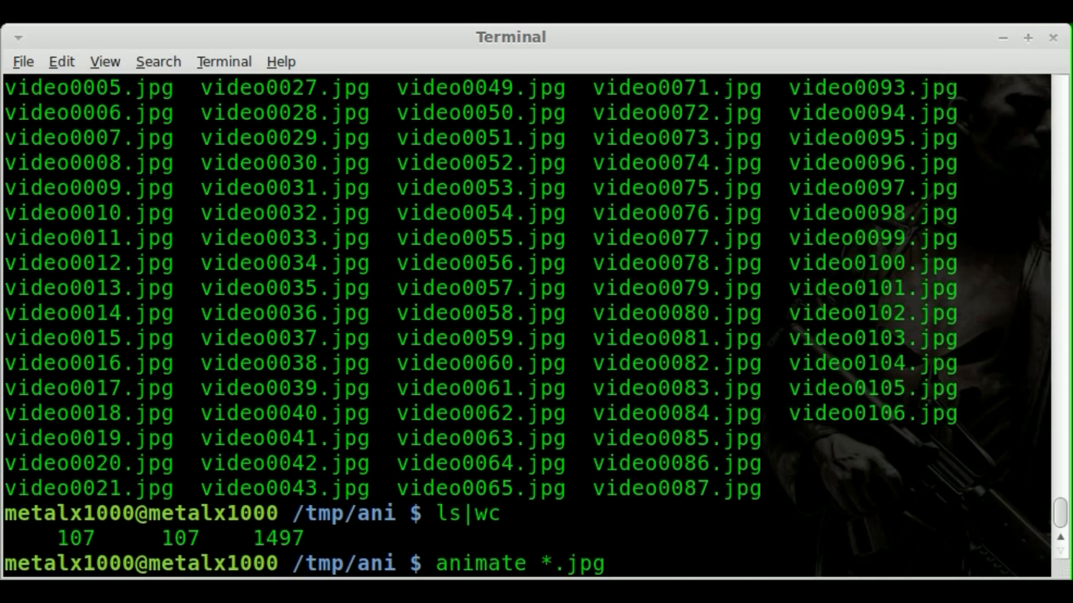
scroll("down", 3)
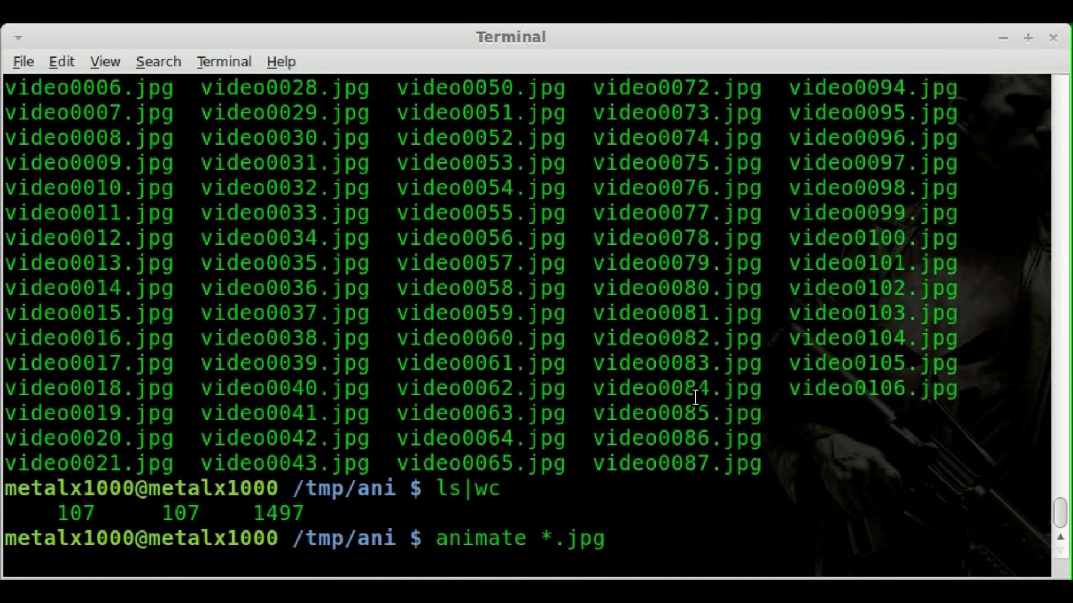
key("Return")
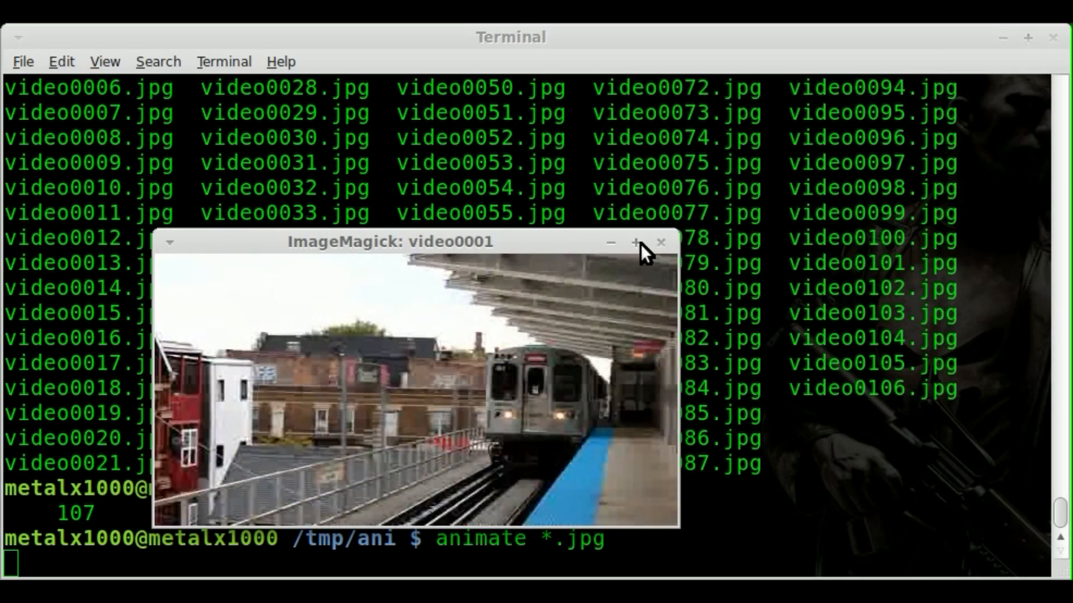
left_click(659, 242)
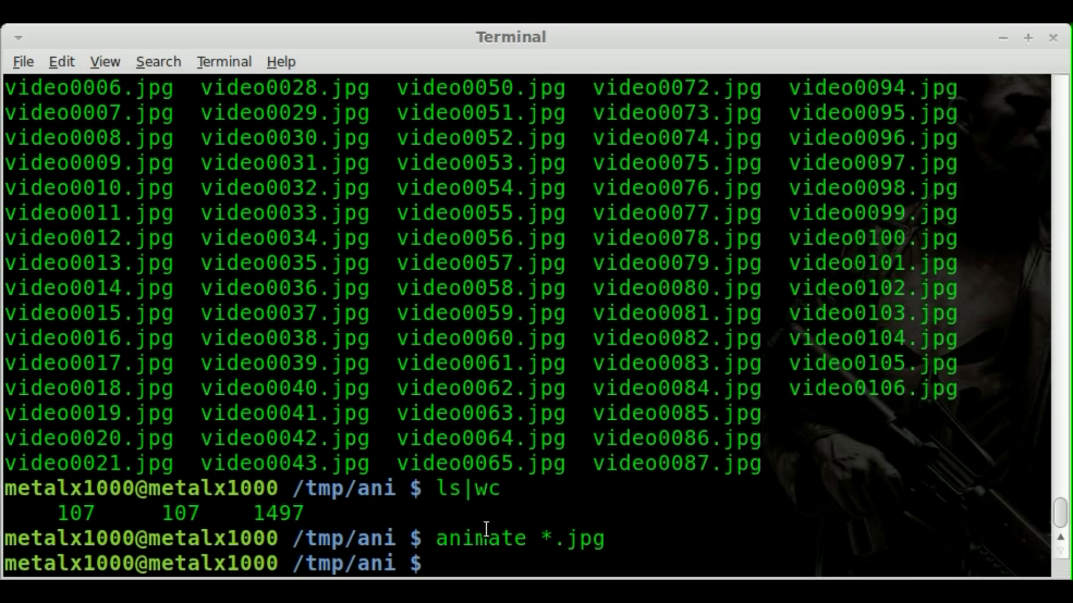
type("clear")
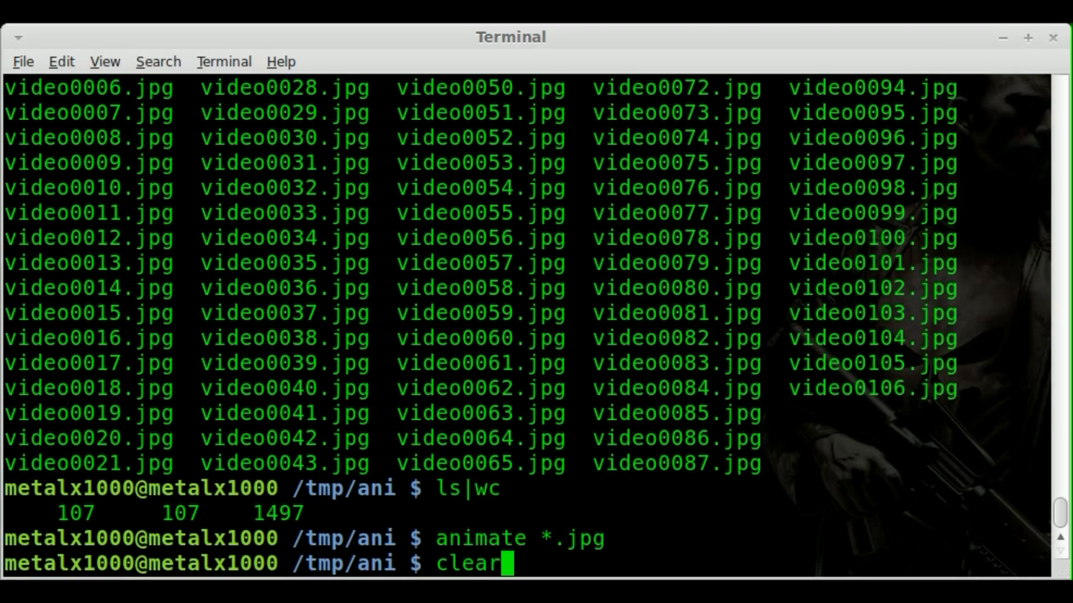
Clear the screen and run convert *.jpg video.gif to build the animated GIF
key("Return")
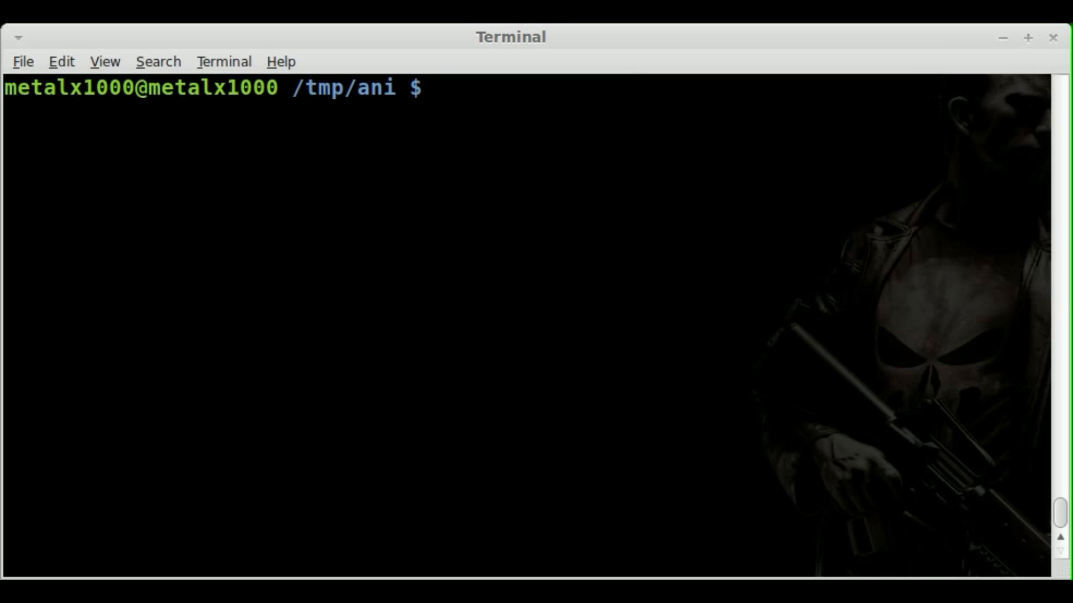
type("conver")
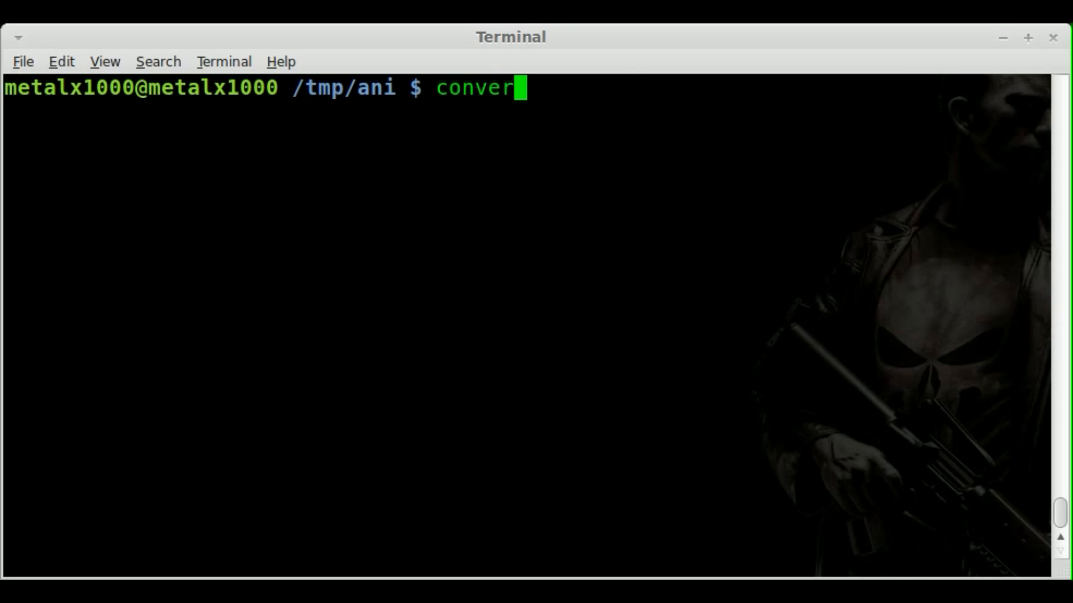
type("t")
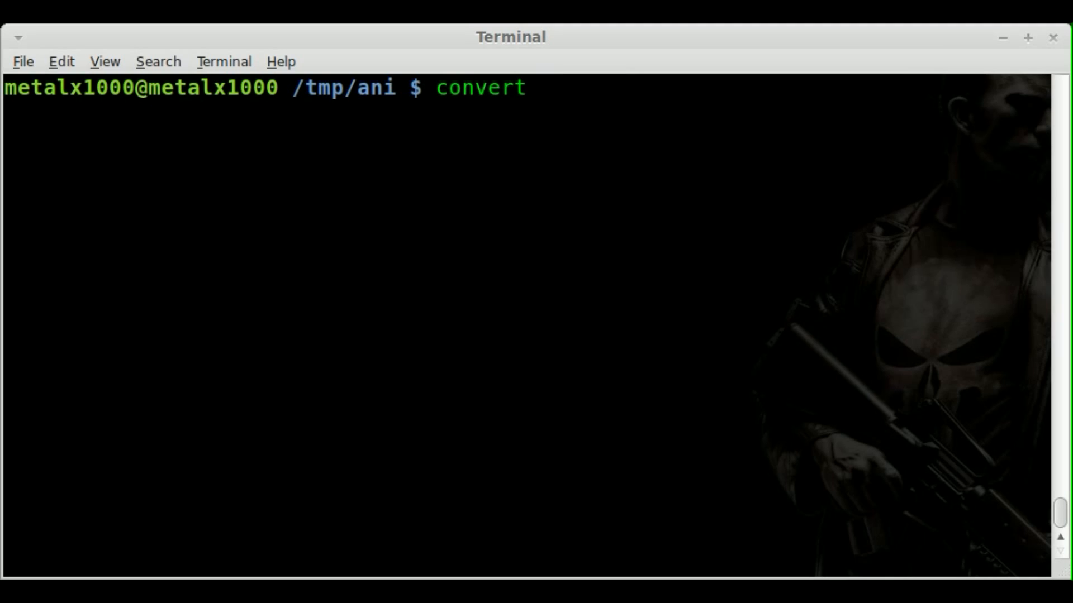
type("*.jpg")
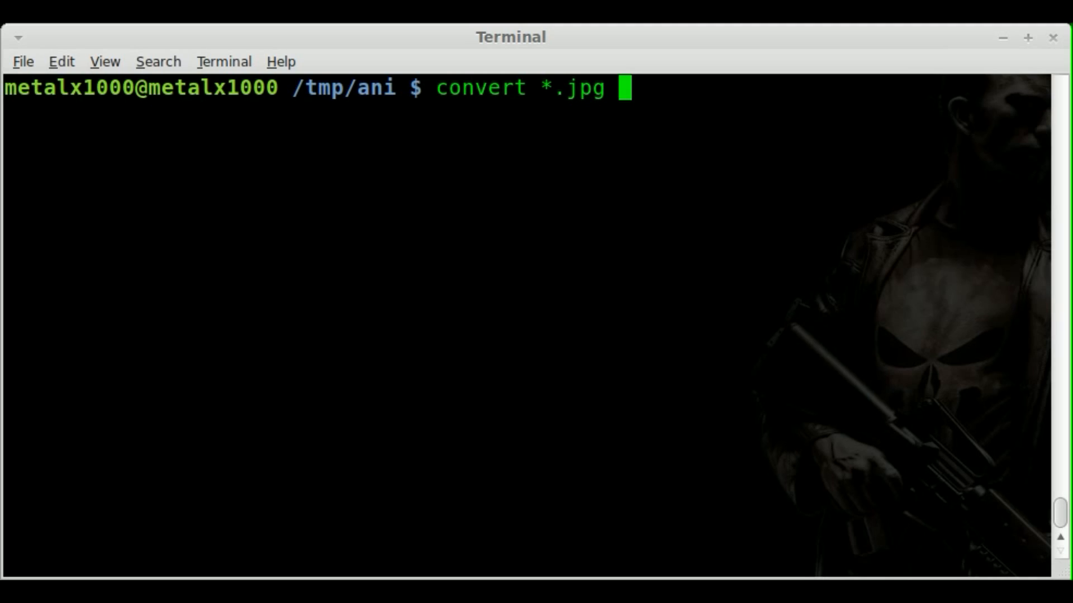
type("1")
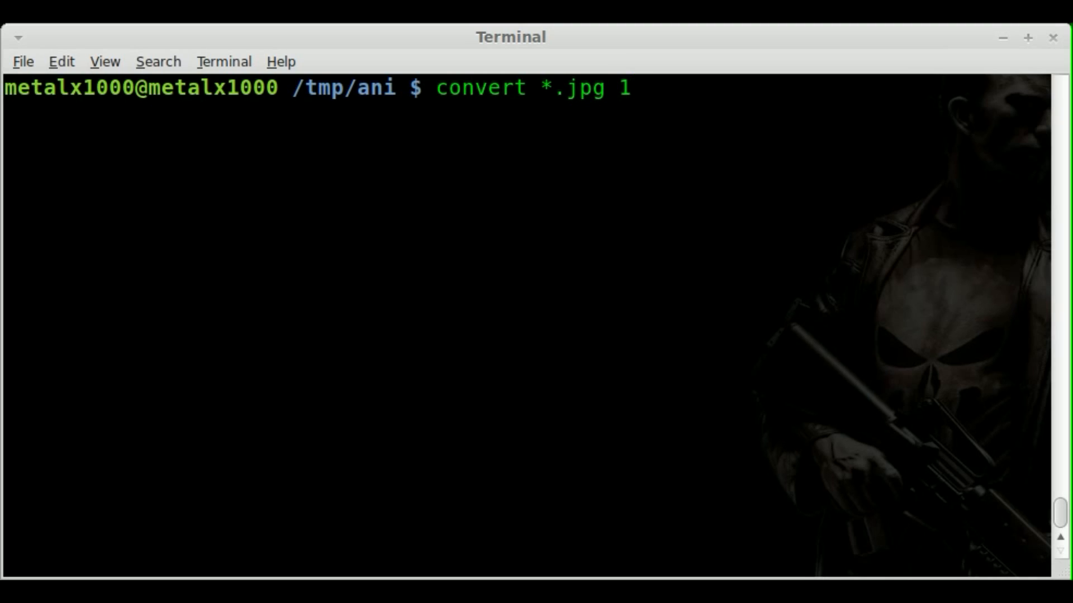
type("video.gif")
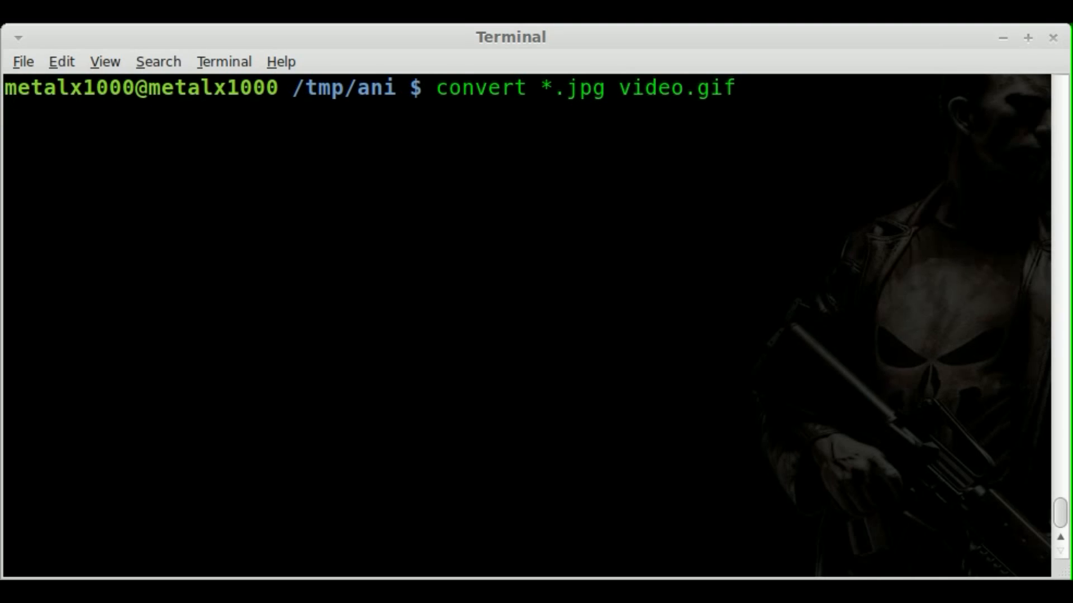
key("Return")
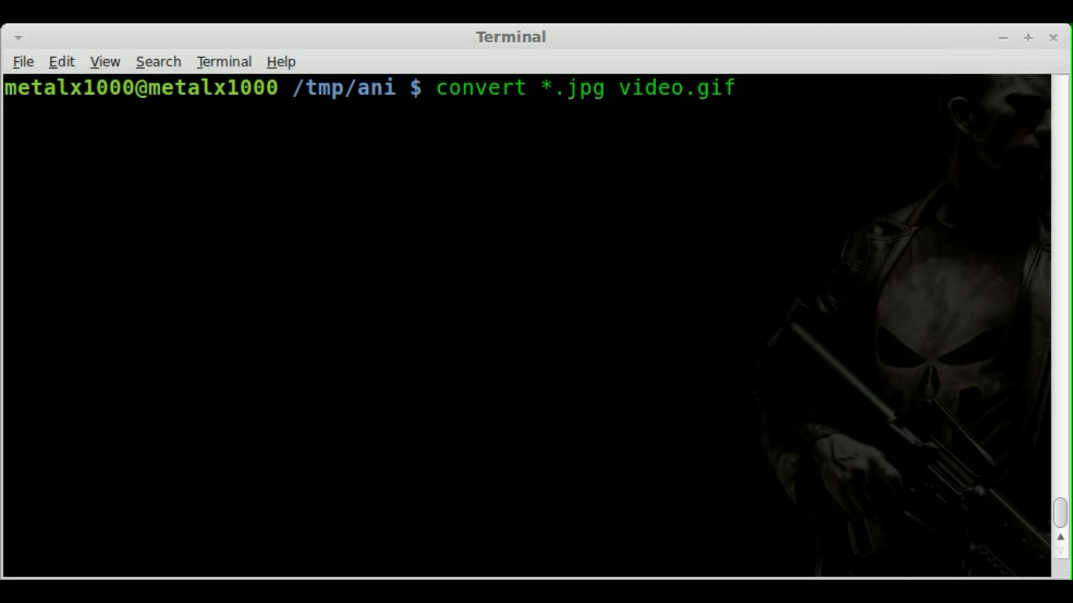
key("Return")
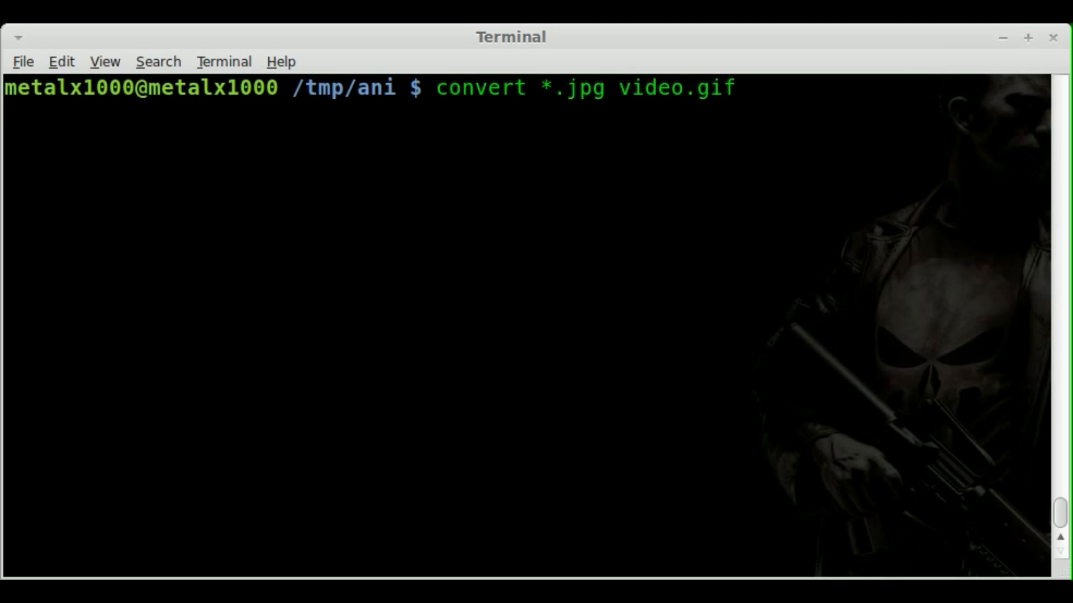
key("Return")
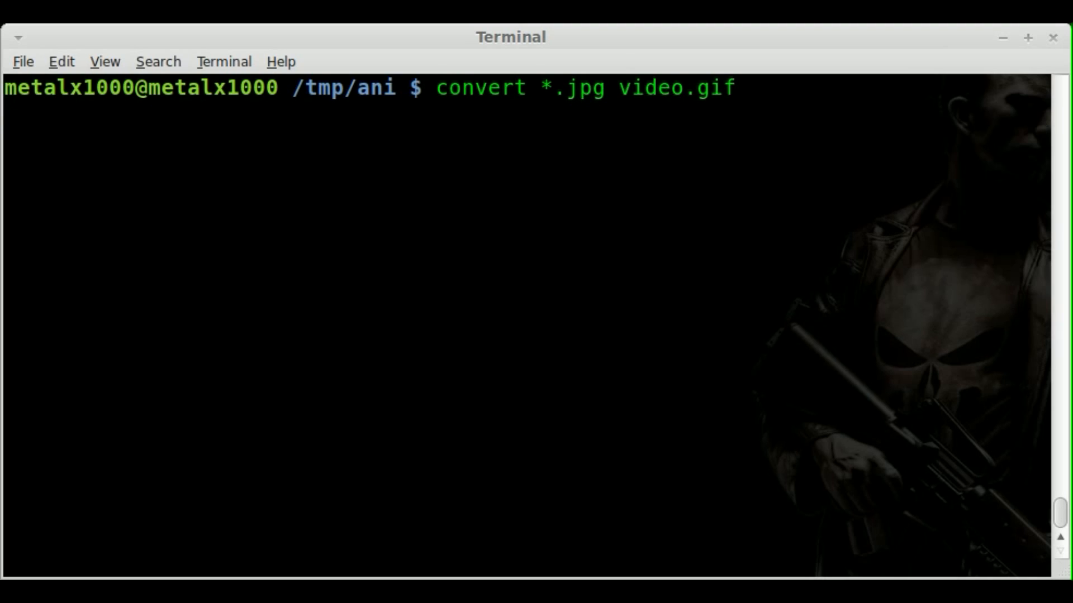
key("Return")
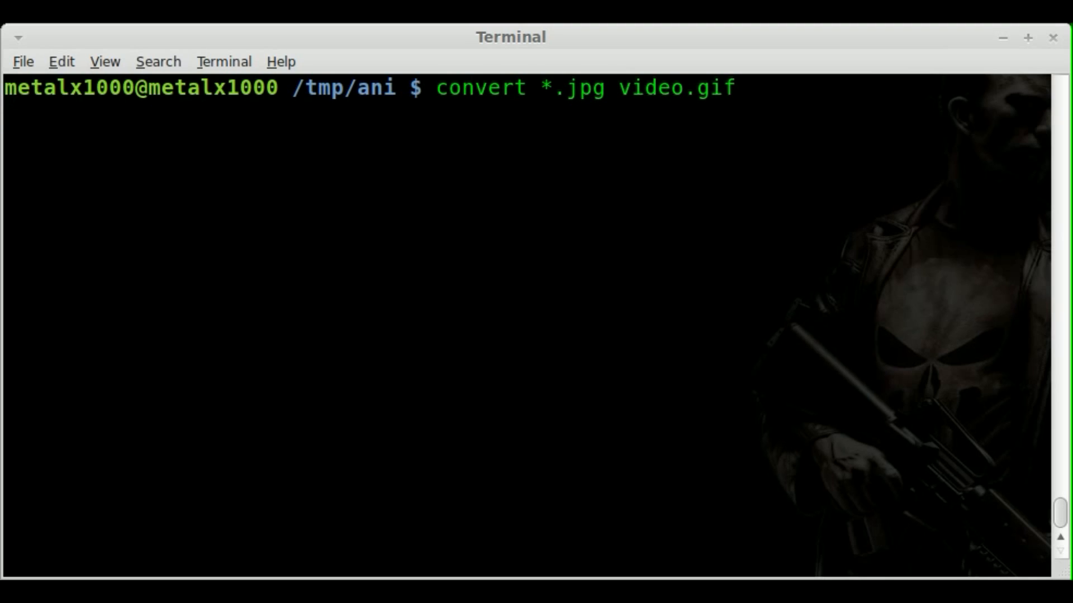
key("Return")
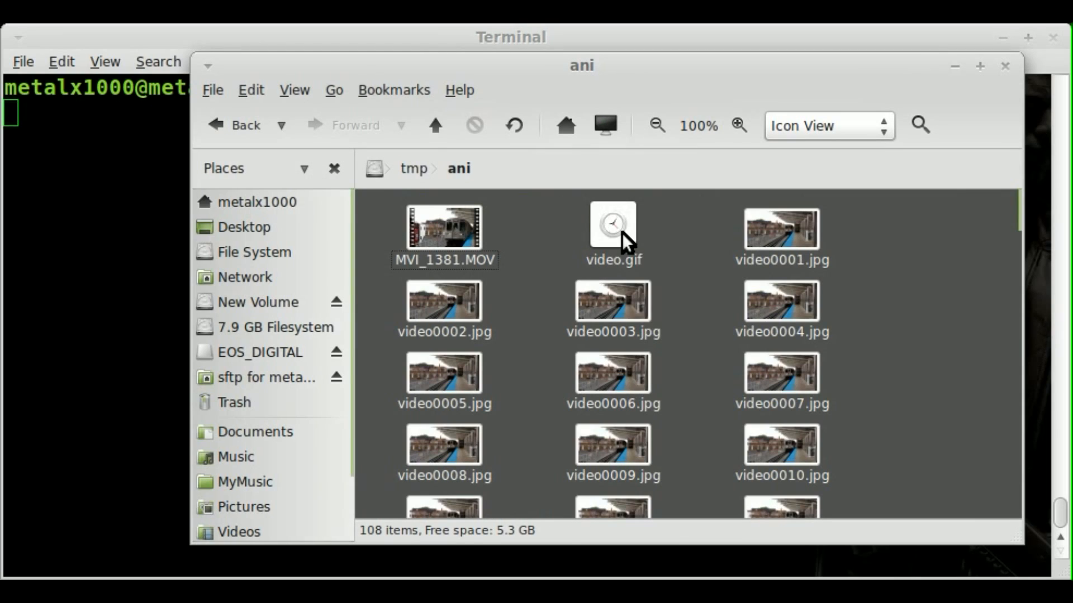
Select video.gif in /tmp/ani to see its 9.8 MB size
left_click(612, 225)
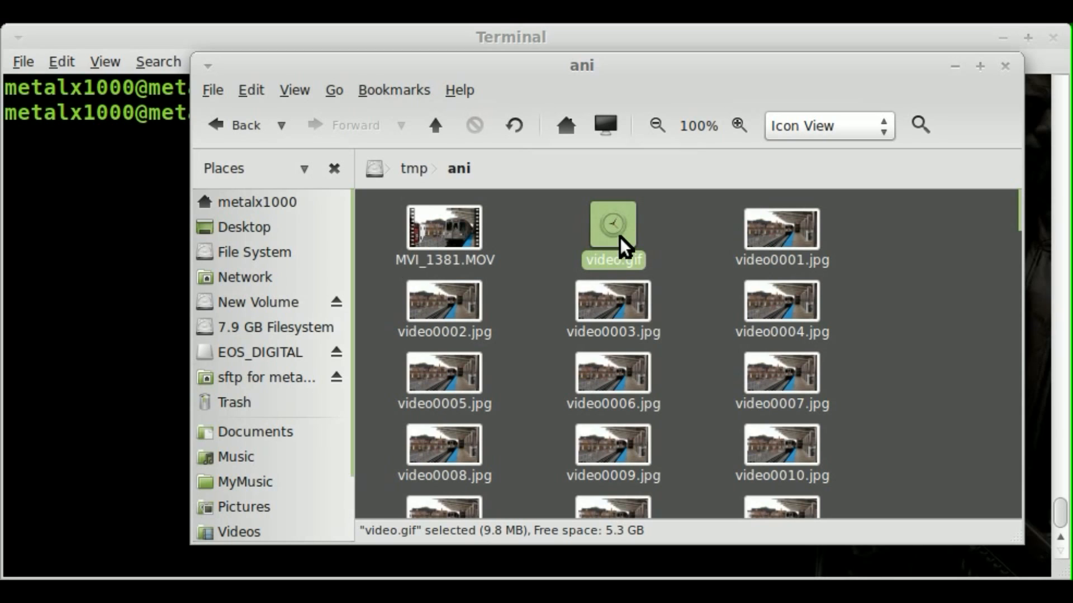
Open video.gif in Eye of GNOME, showing the 480×250, 107-frame animation
double_click(610, 228)
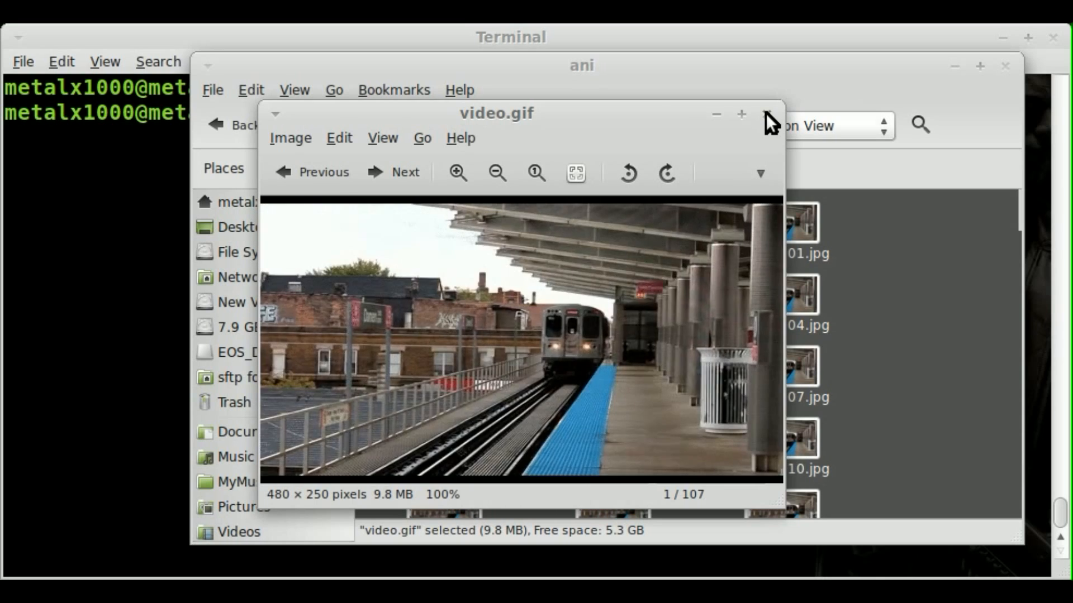
Close the viewer and scroll the /tmp/ani listing down to video0106.jpg
left_click(768, 113)
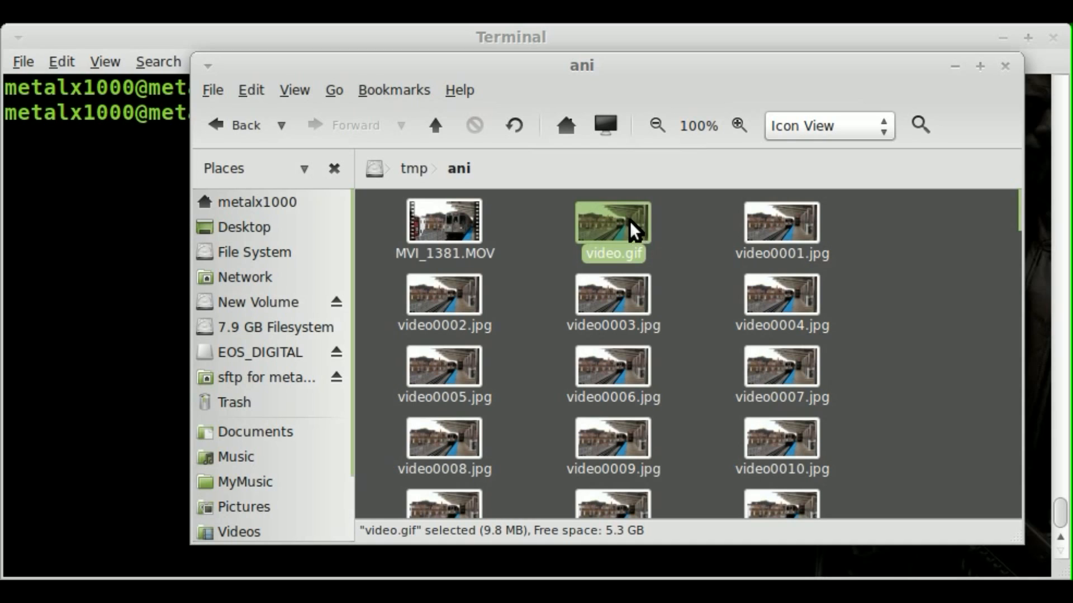
scroll("down", 3)
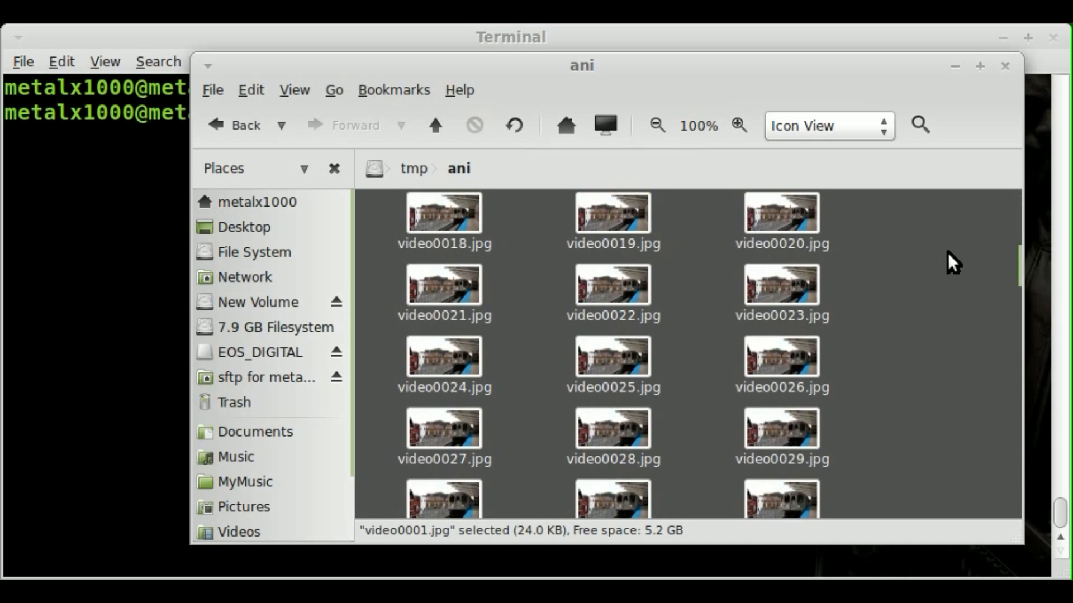
scroll("down", 3)
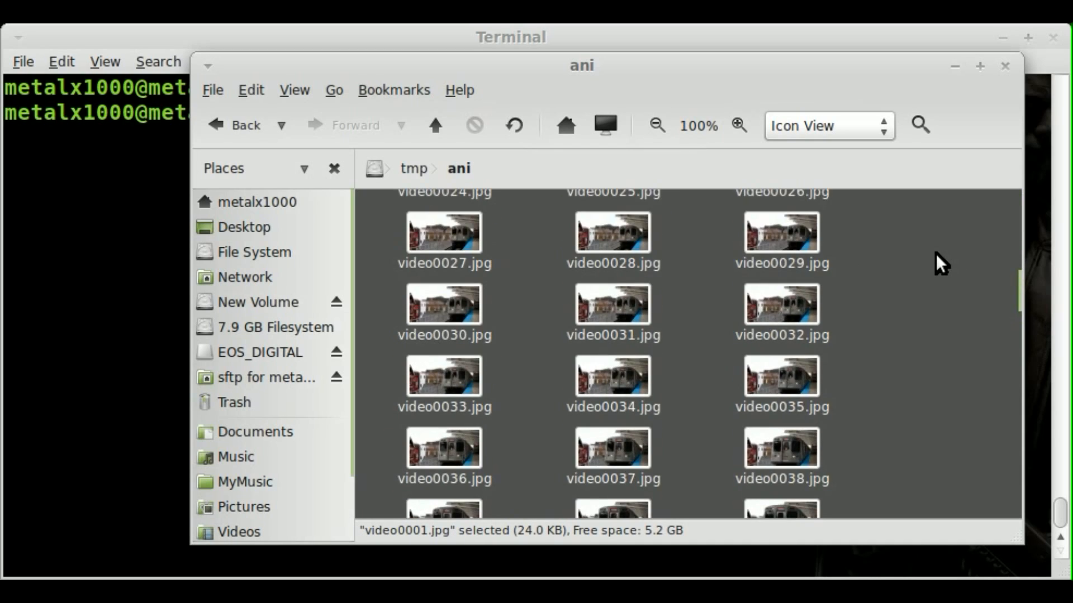
scroll("down", 3)
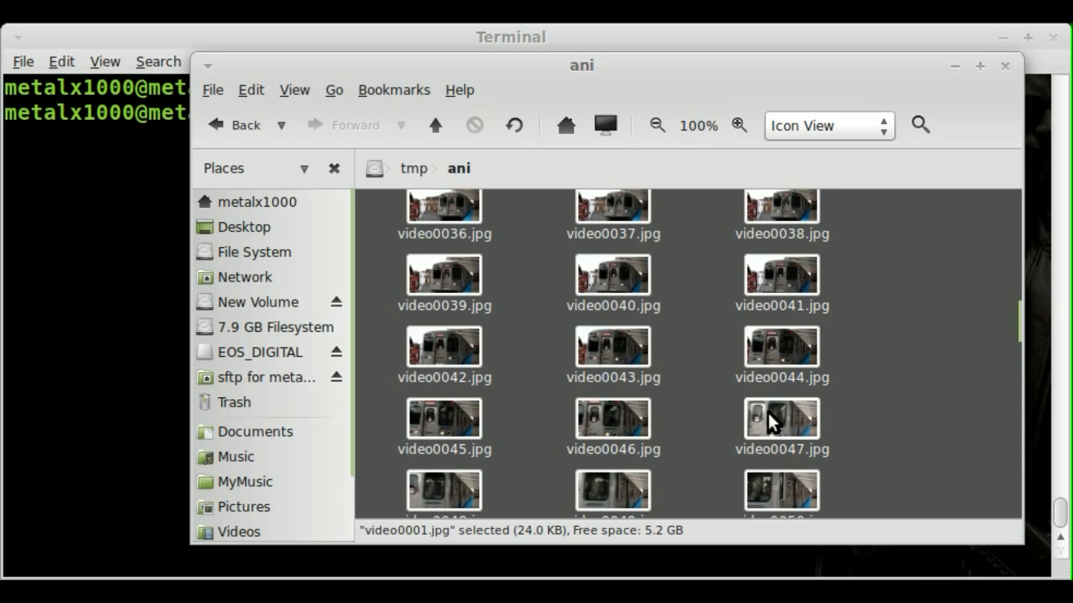
scroll("down", 3)
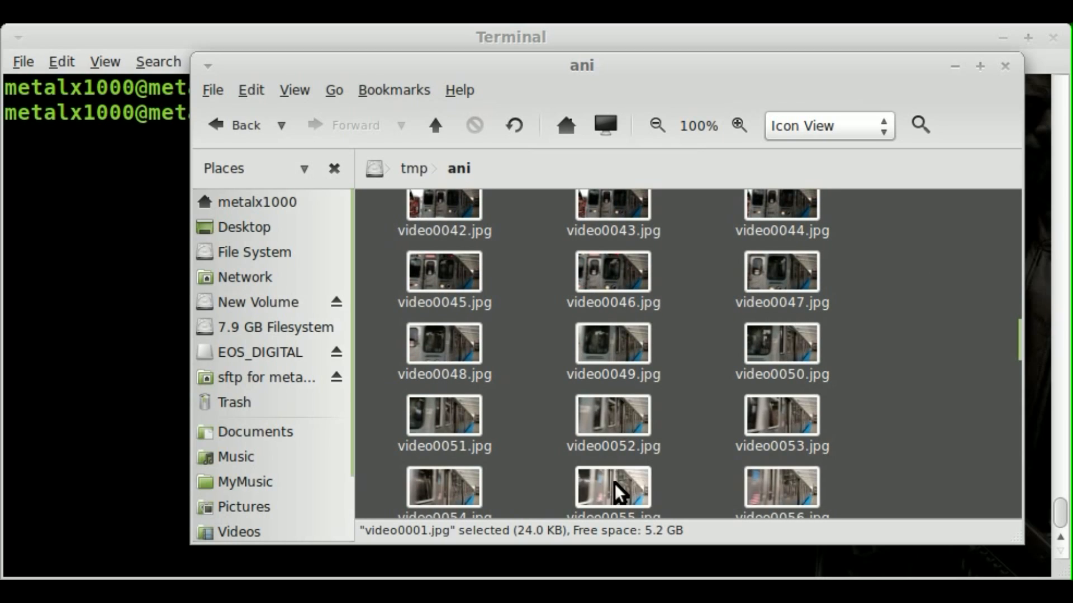
scroll("down", 3)
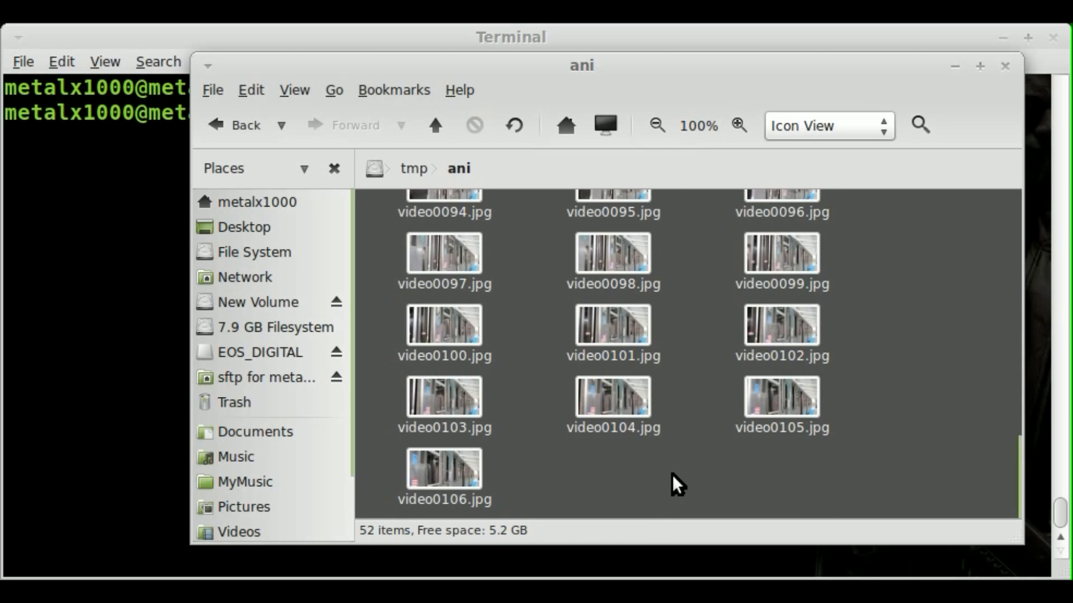
mouse_move(327, 410)
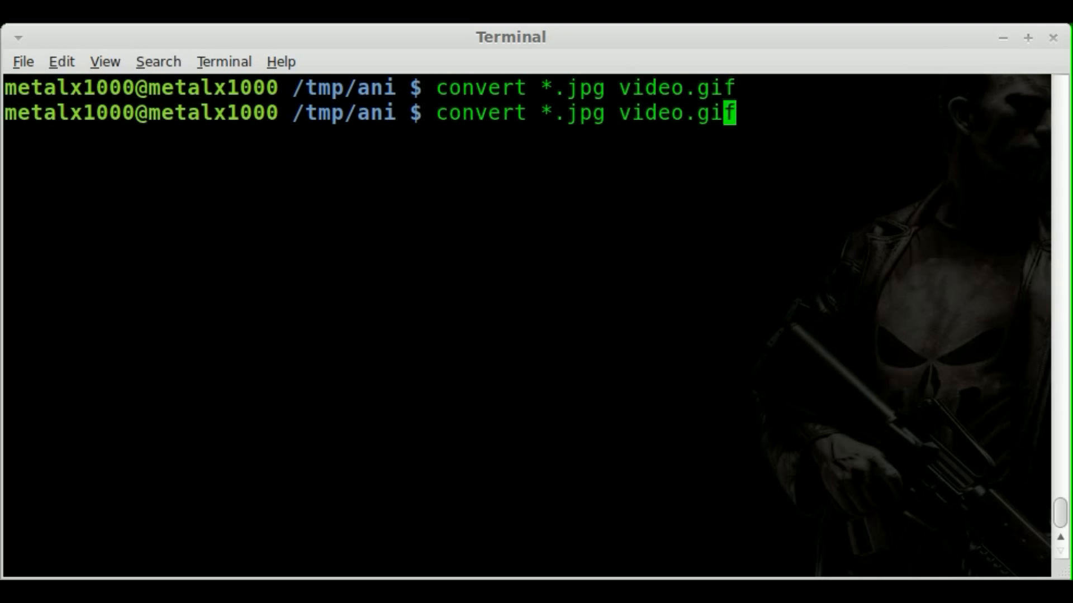
Recall the convert command and insert -loop 3 before video.gif
key("Home")
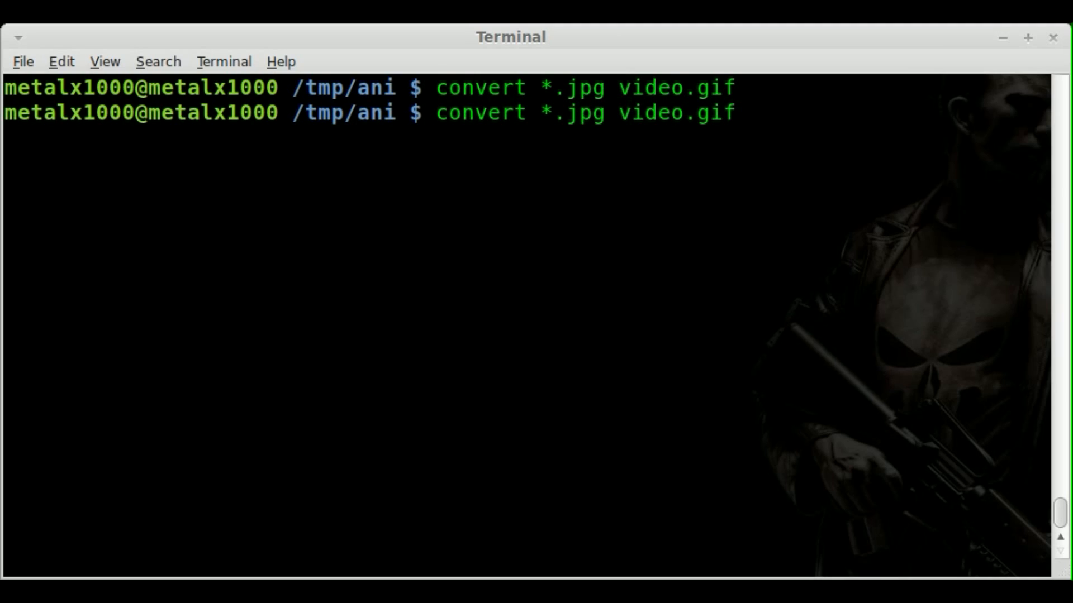
type("-loop")
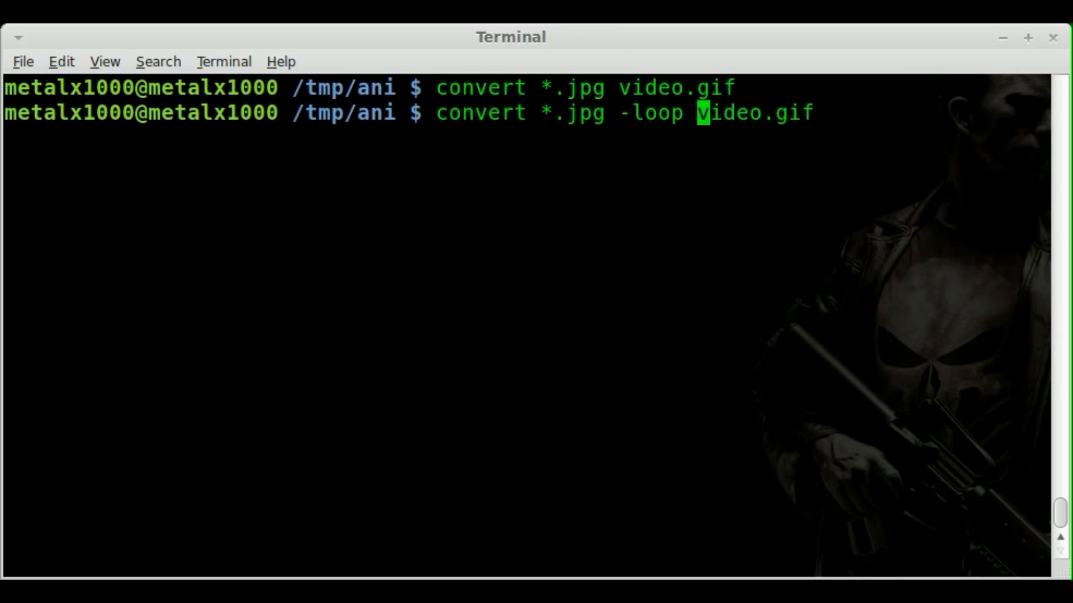
type("0")
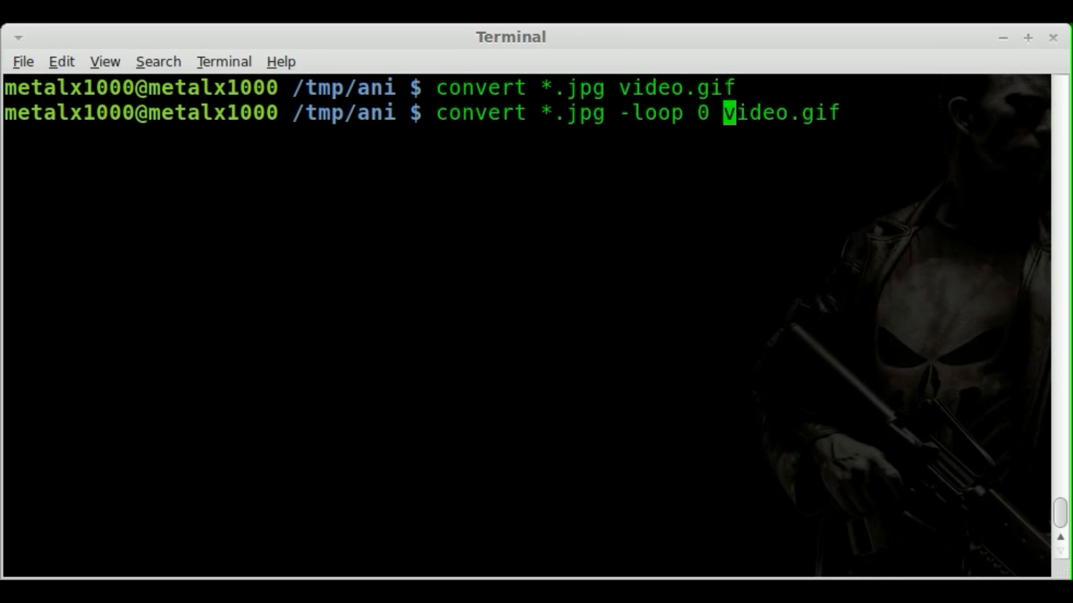
type("1")
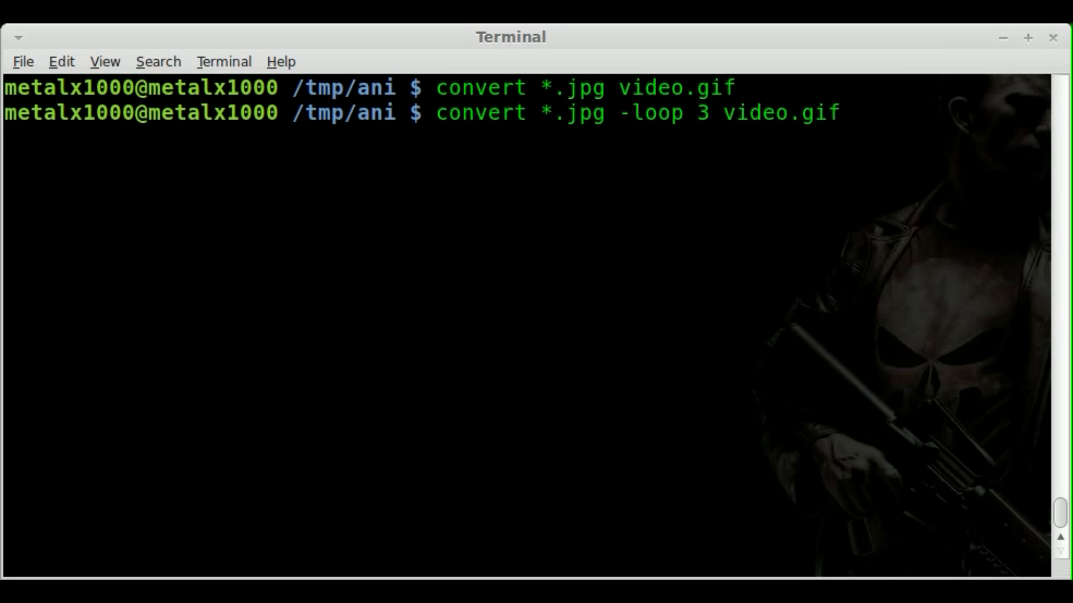
Run the looping convert and confirm video.gif is now 5.0 MB in Nemo
key("Return")
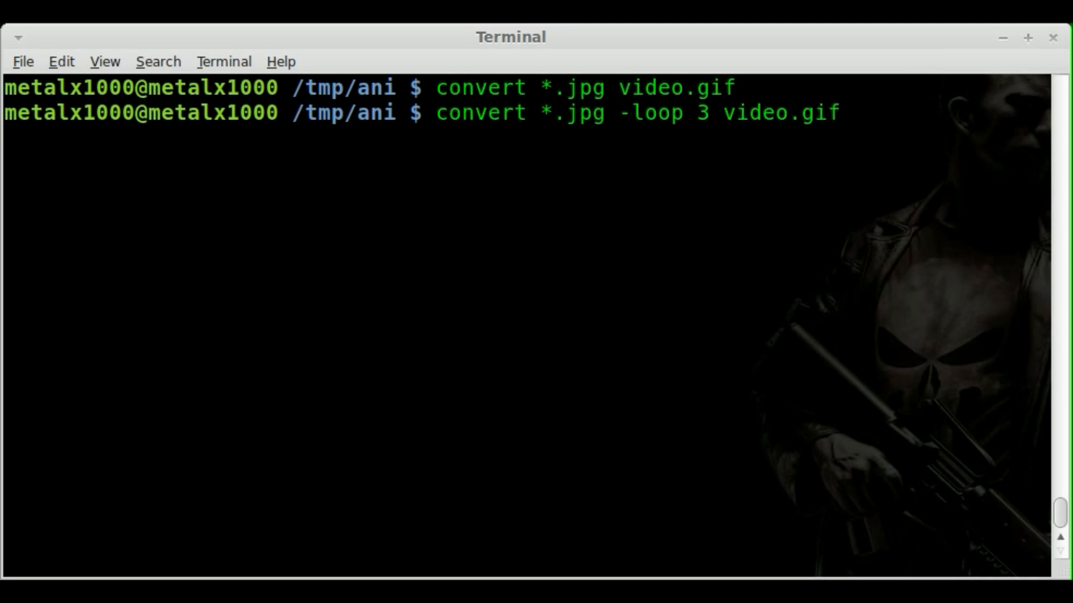
key("Return")
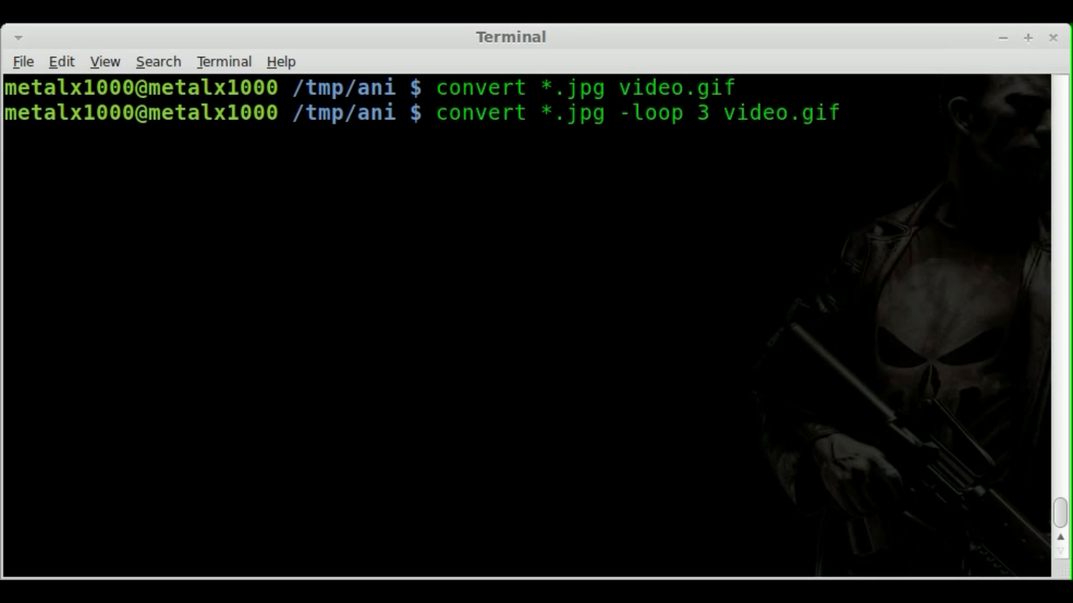
key("Return")
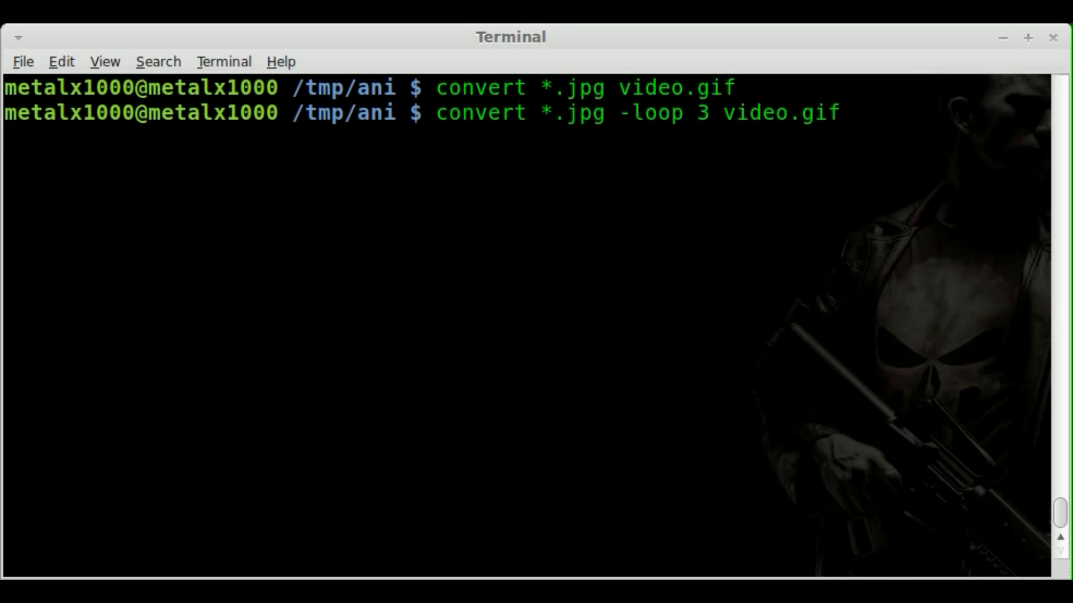
key("Return")
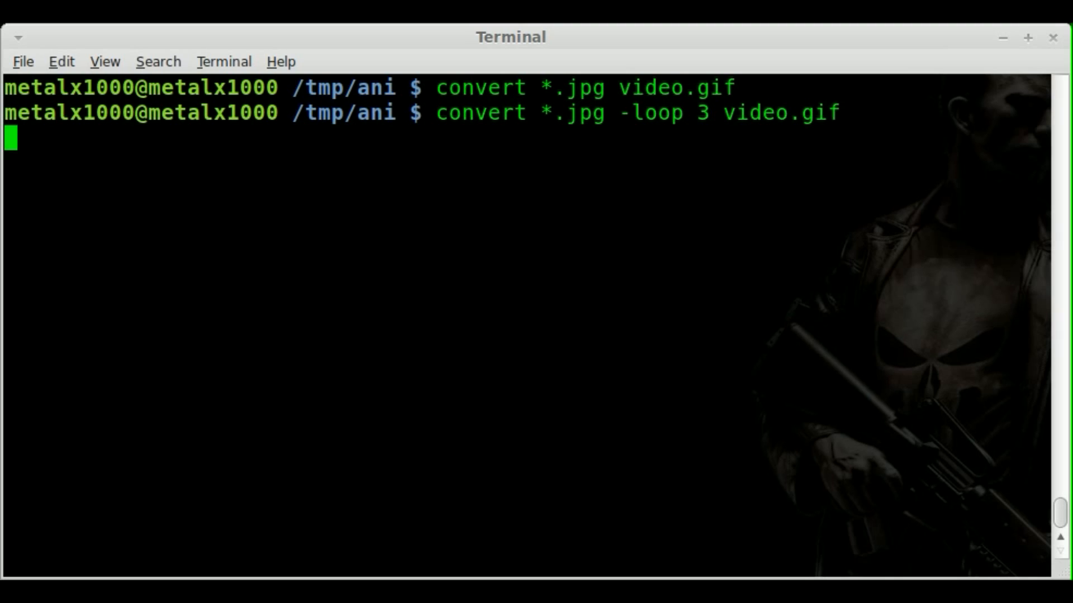
key("Return")
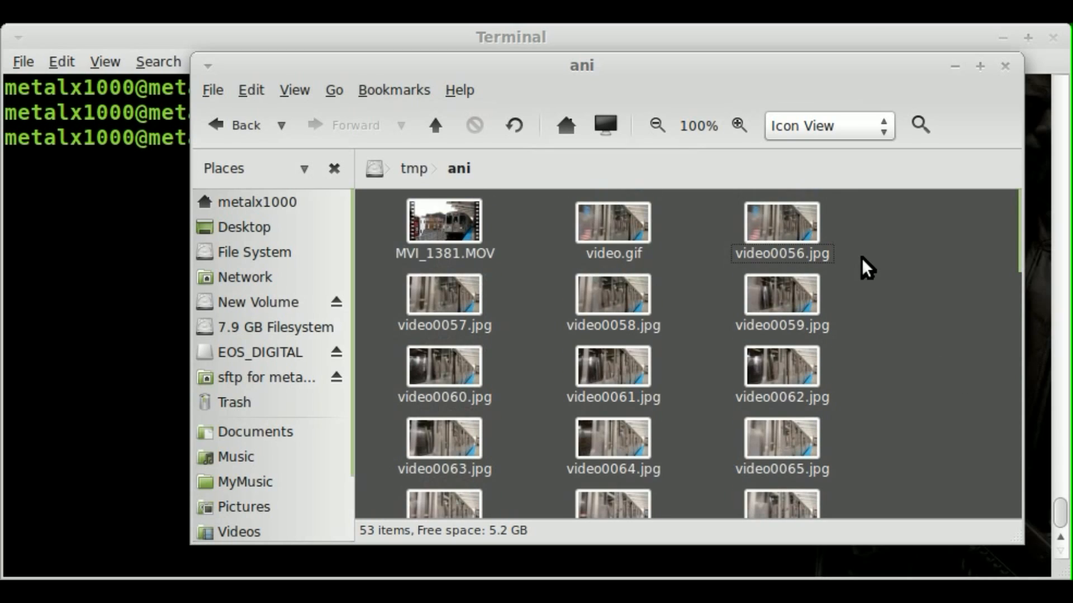
left_click(612, 223)
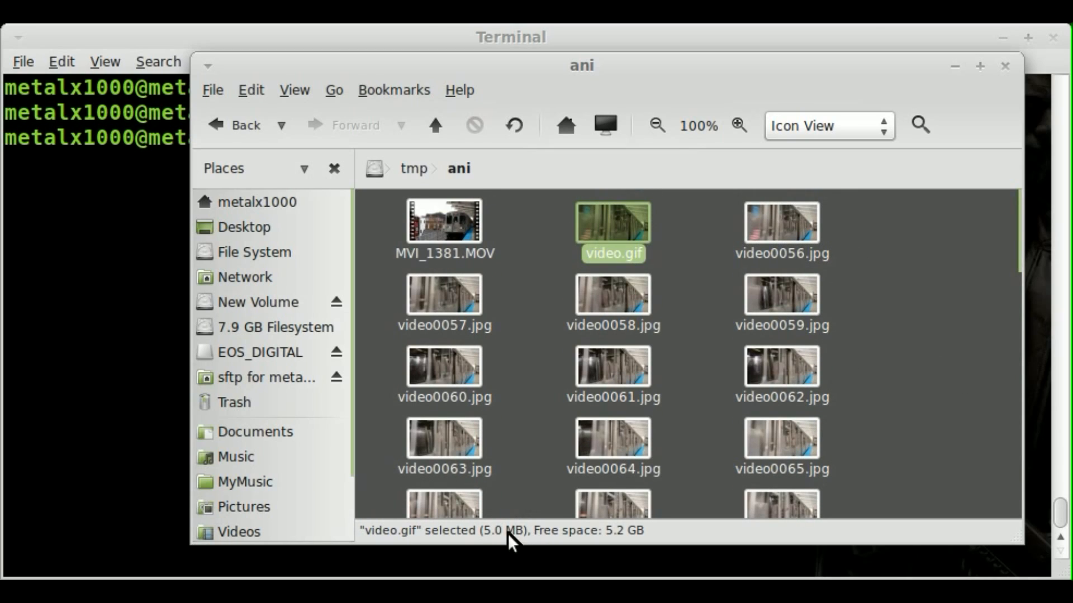
mouse_move(608, 226)
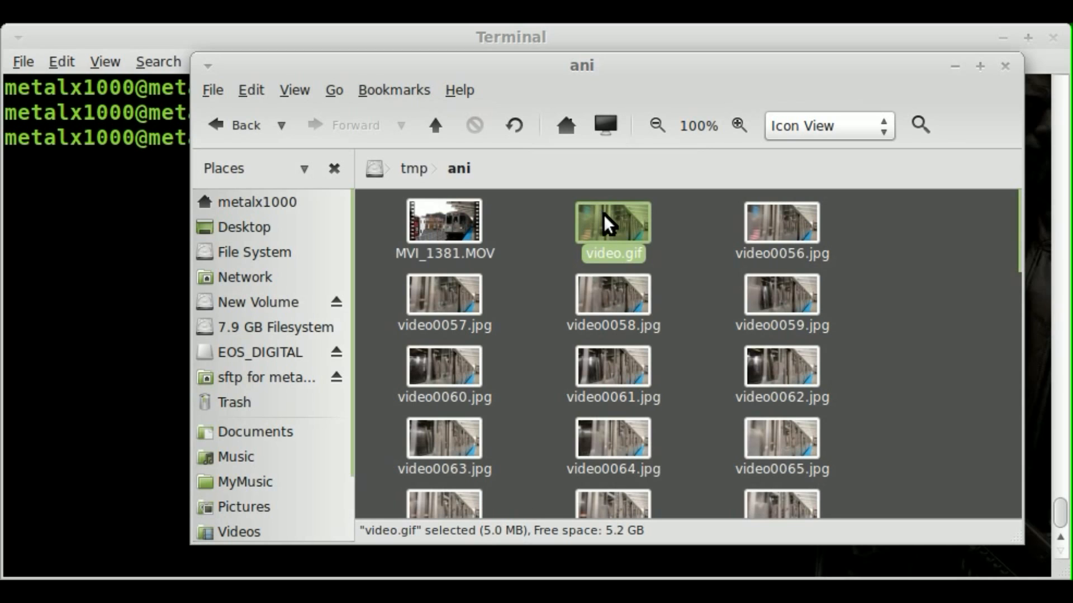
Preview the 52-frame, 480×250 video.gif animation in Eye of GNOME, then close the viewer
double_click(611, 221)
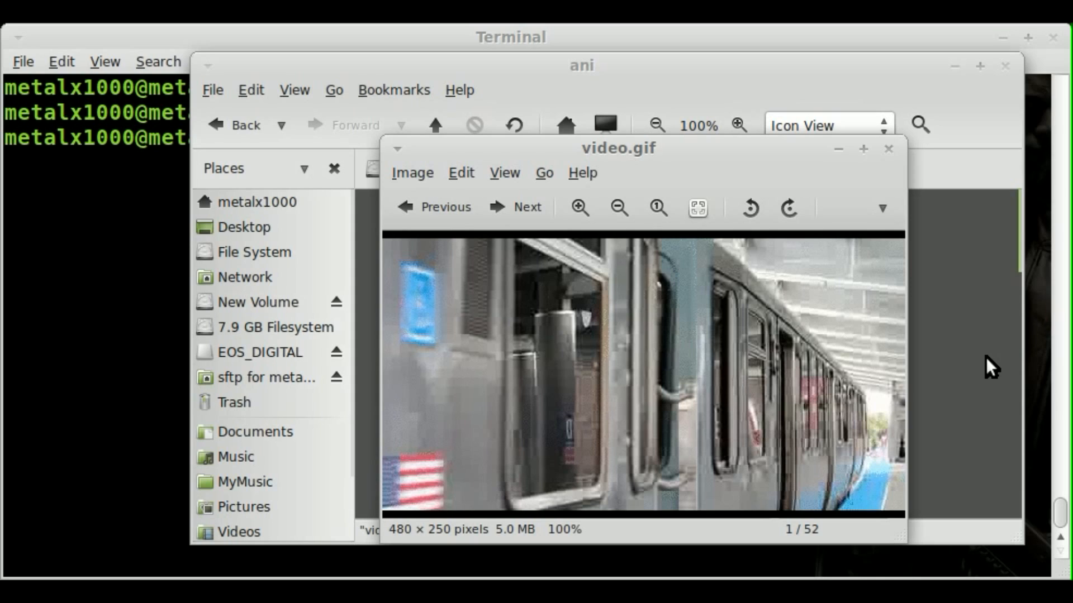
mouse_move(898, 156)
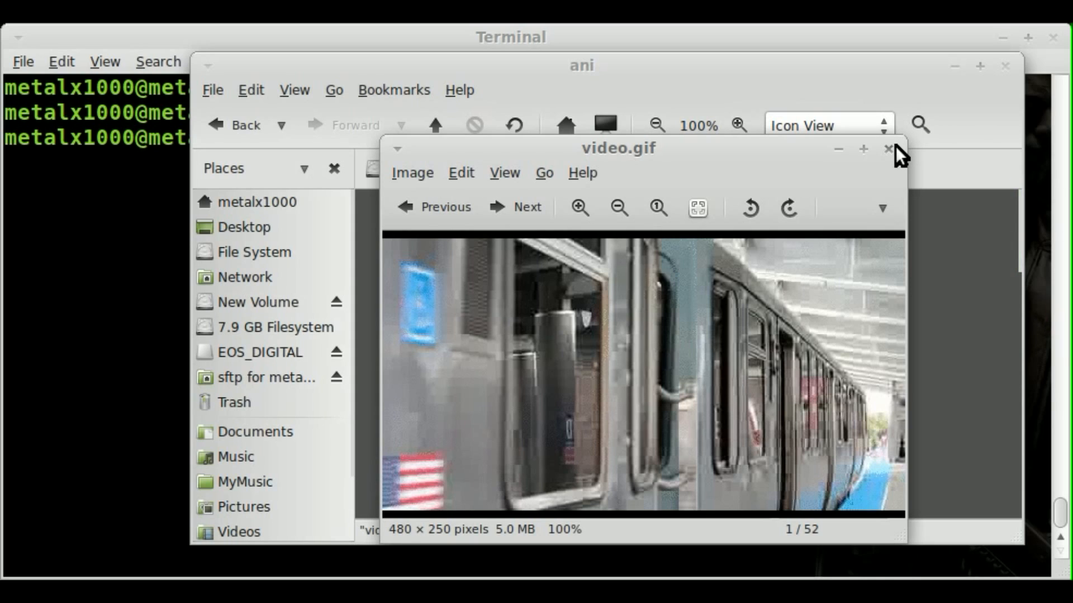
left_click(887, 150)
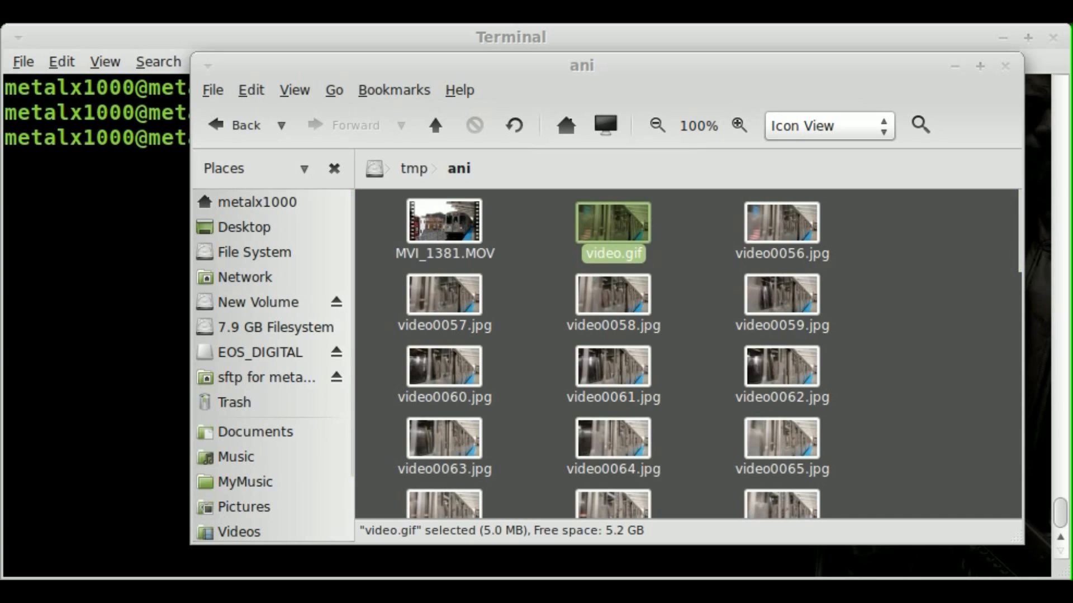